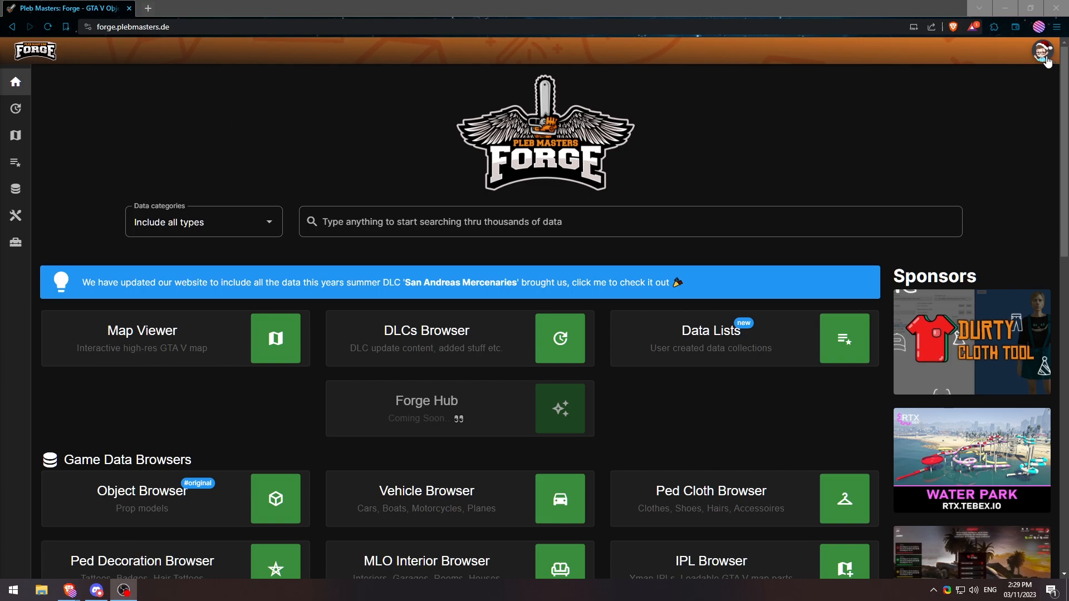
# Step: Go to the account's Teams page from the avatar menu
pyautogui.click(1044, 50)
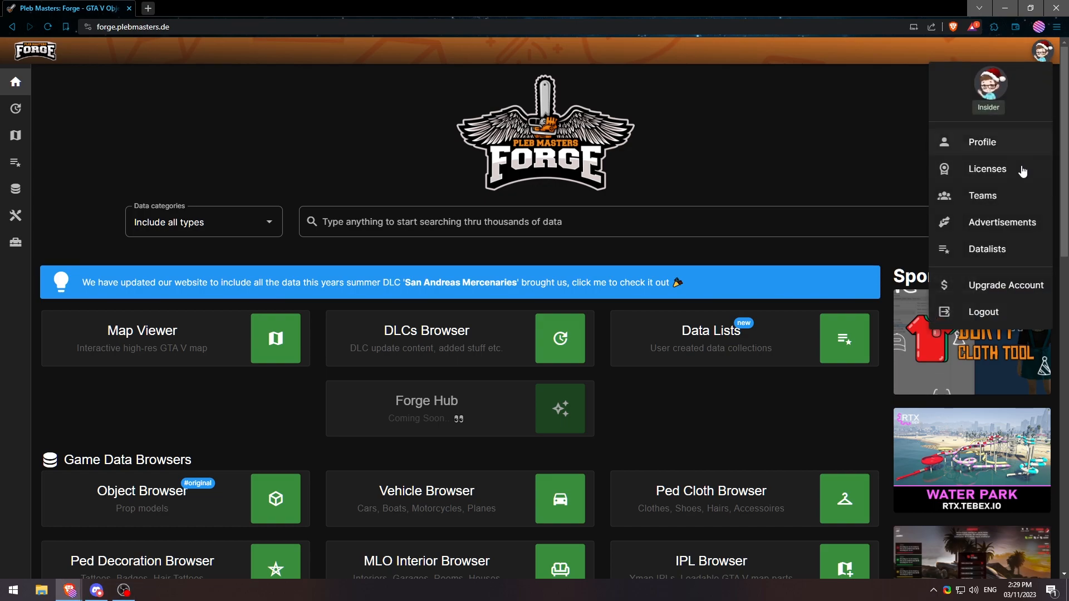
pyautogui.click(982, 195)
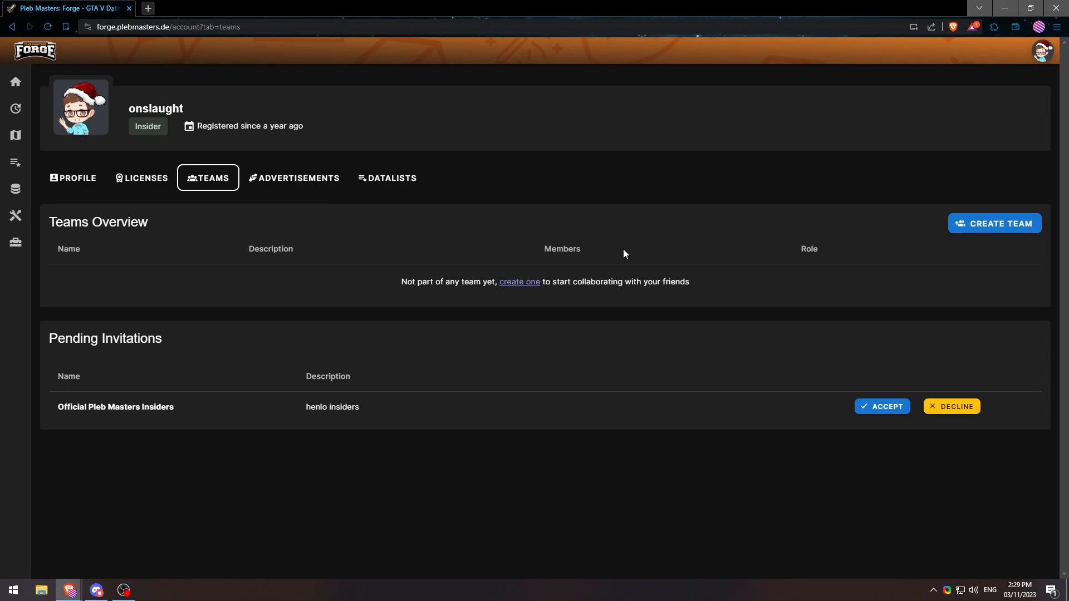
pyautogui.moveTo(813, 263)
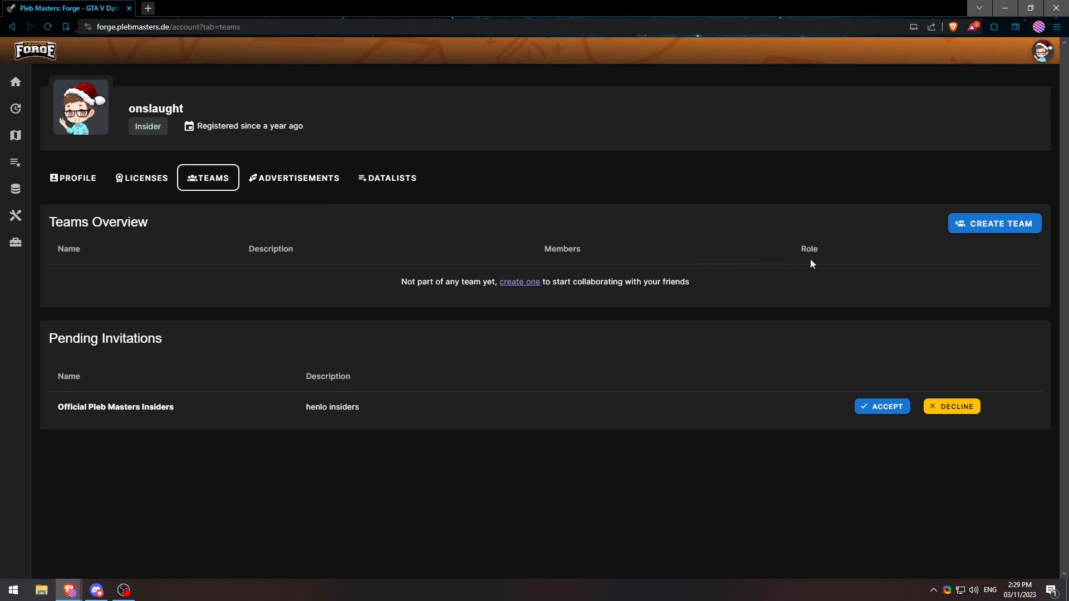
# Step: Create a team named 'Test Team' with description 'Testing'
pyautogui.click(995, 223)
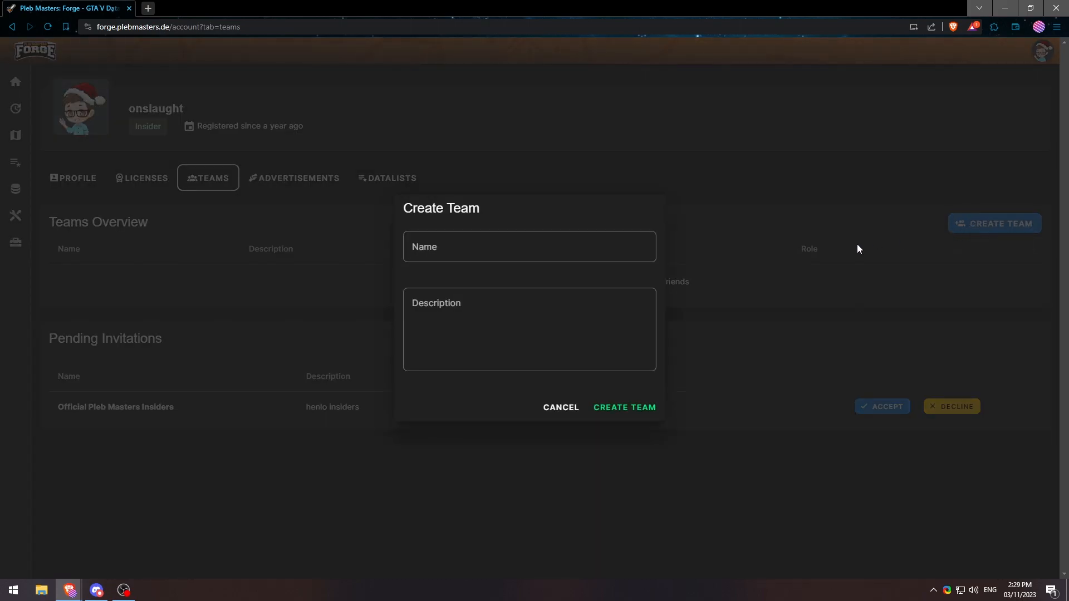
pyautogui.click(530, 246)
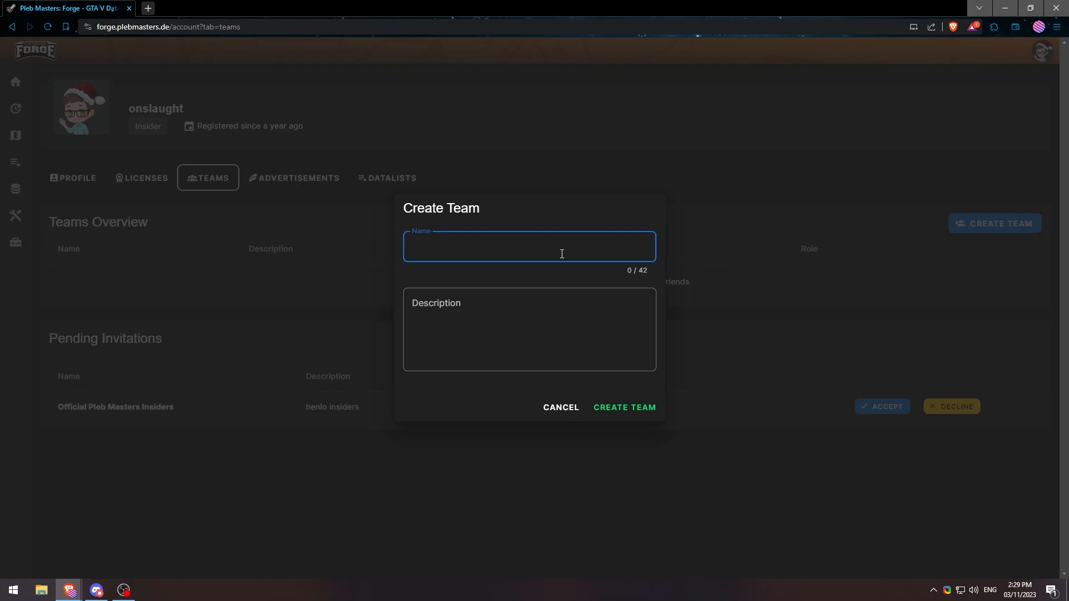
pyautogui.write('Test T')
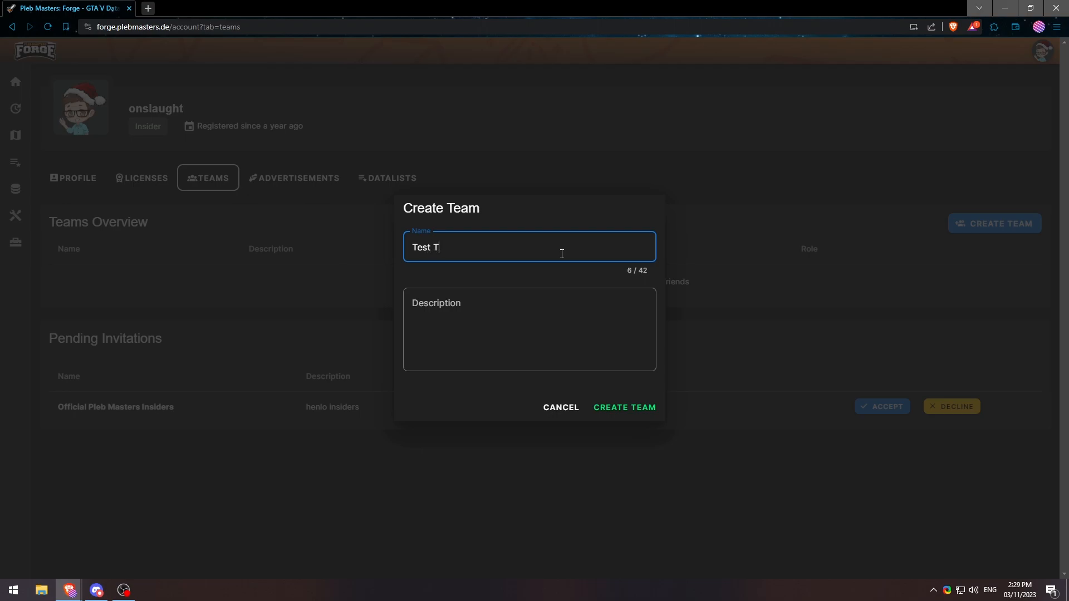
pyautogui.write('eam')
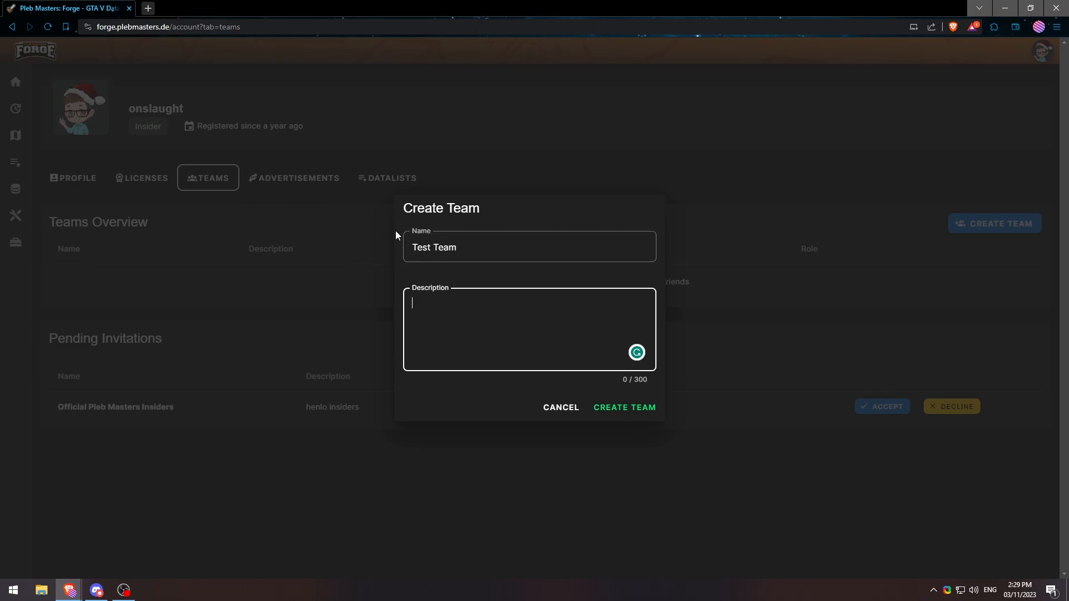
pyautogui.moveTo(472, 325)
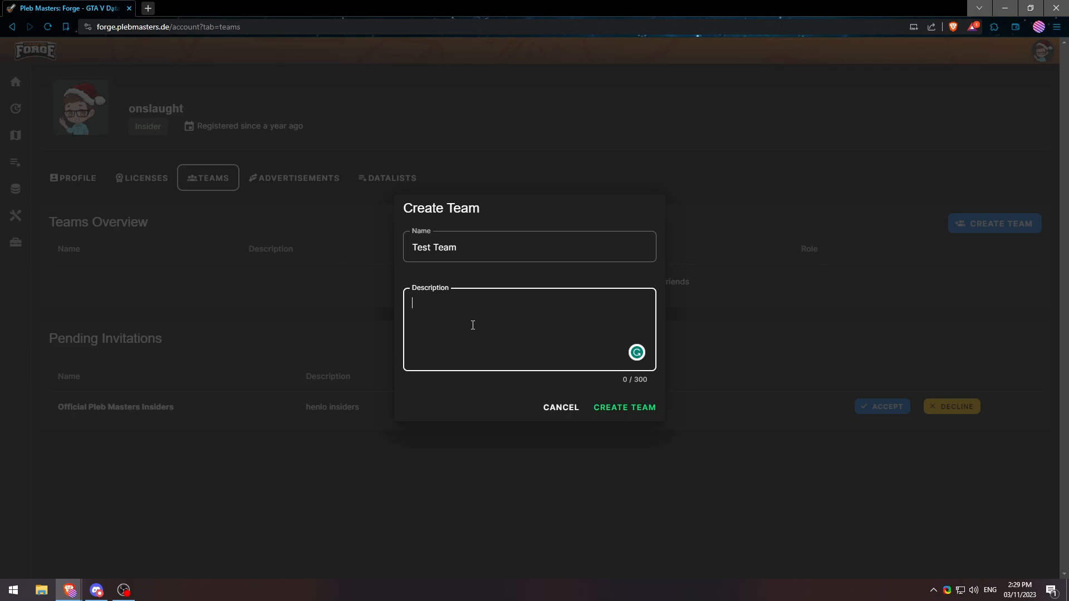
pyautogui.write('Testing')
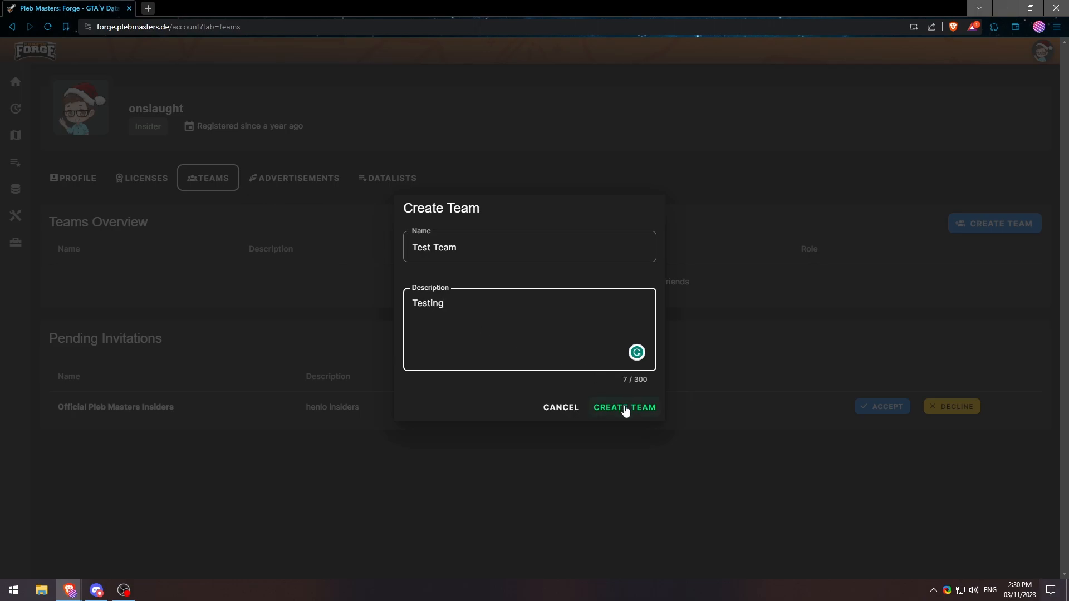
pyautogui.click(624, 407)
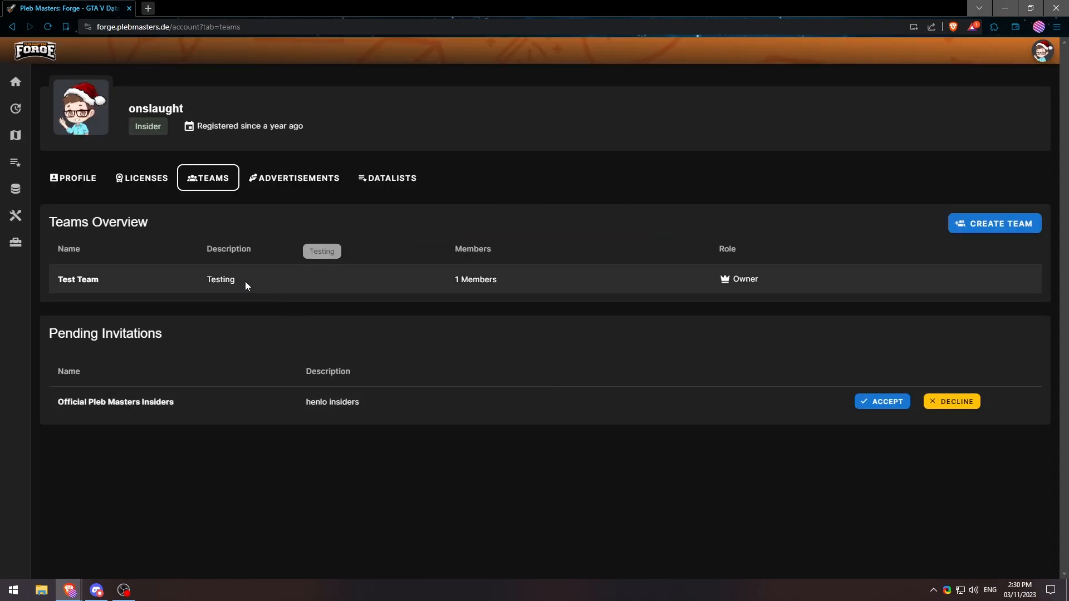
# Step: View Test Team's details page and scroll through its sections
pyautogui.click(78, 280)
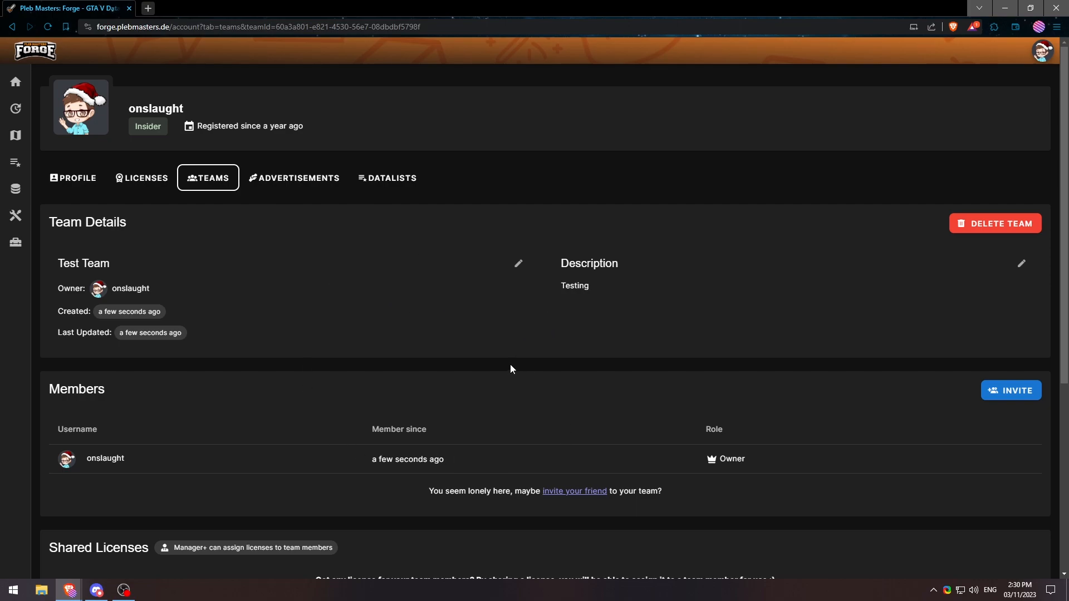
pyautogui.scroll(-3)
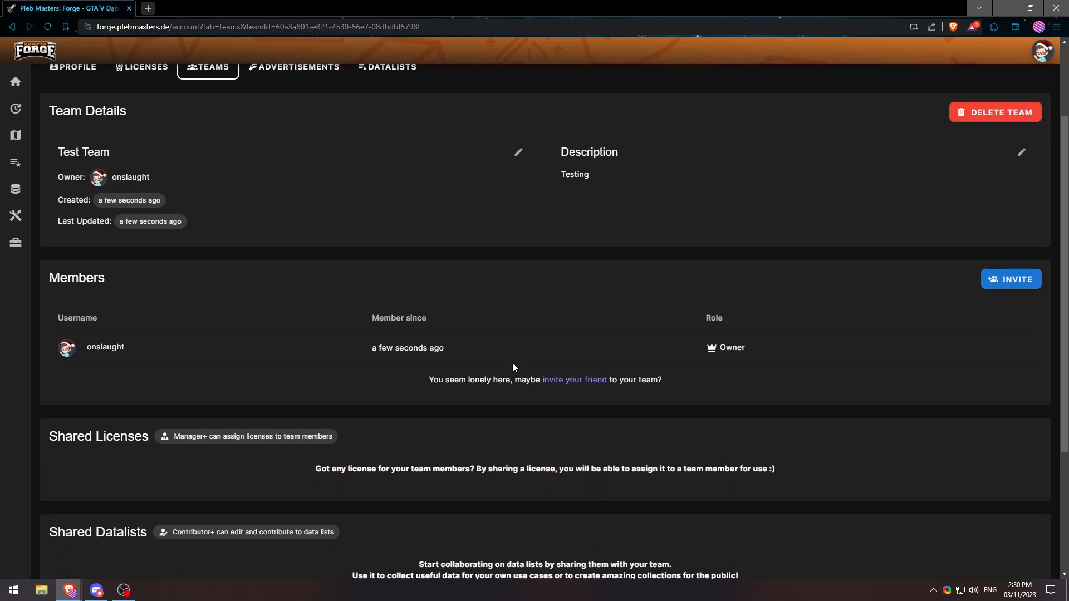
pyautogui.scroll(-3)
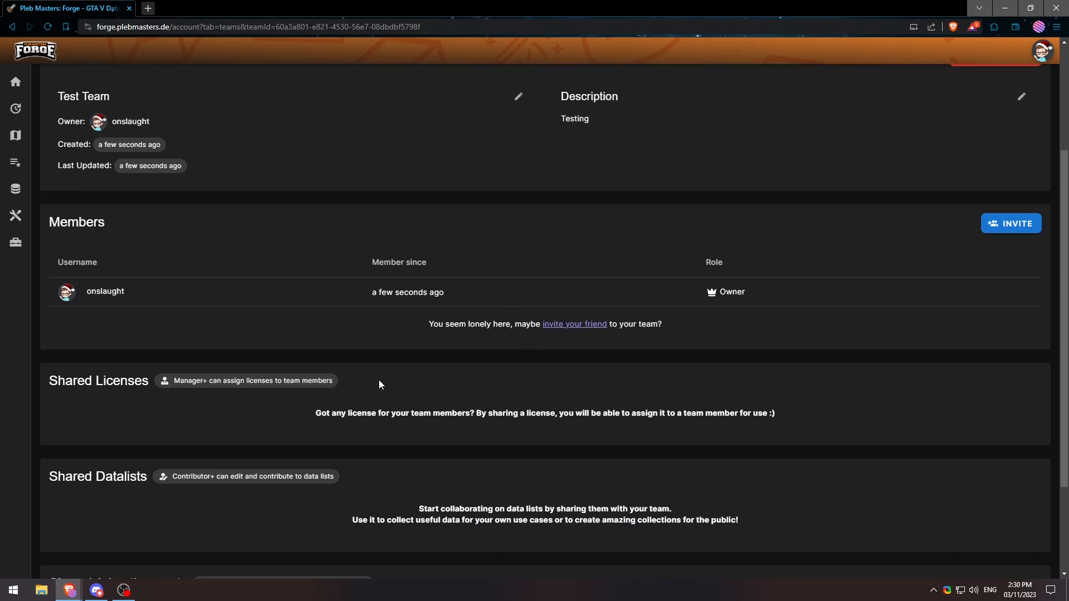
pyautogui.moveTo(80, 452)
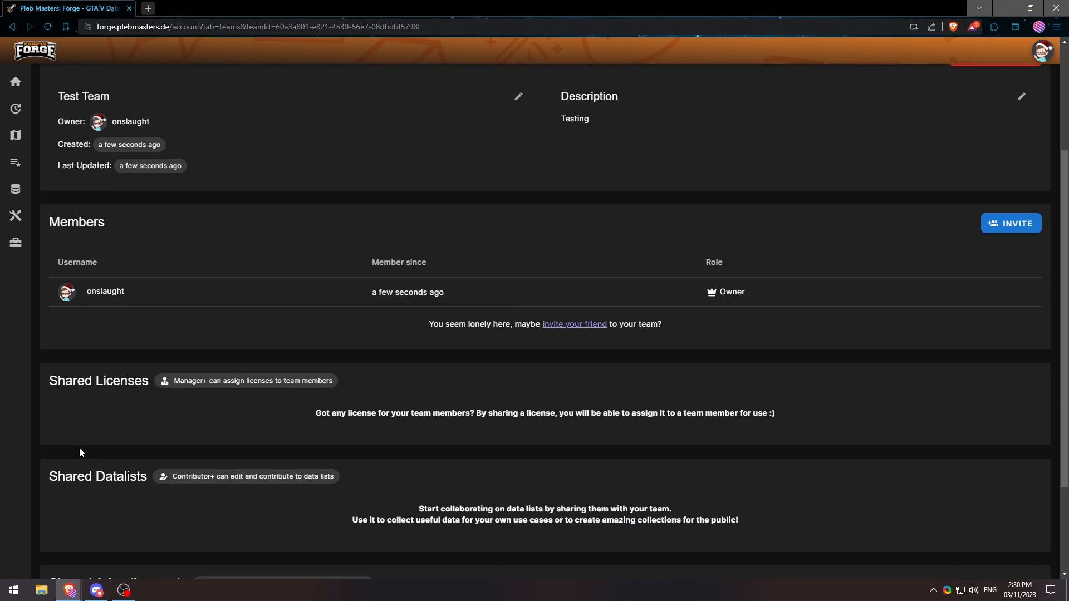
pyautogui.scroll(-3)
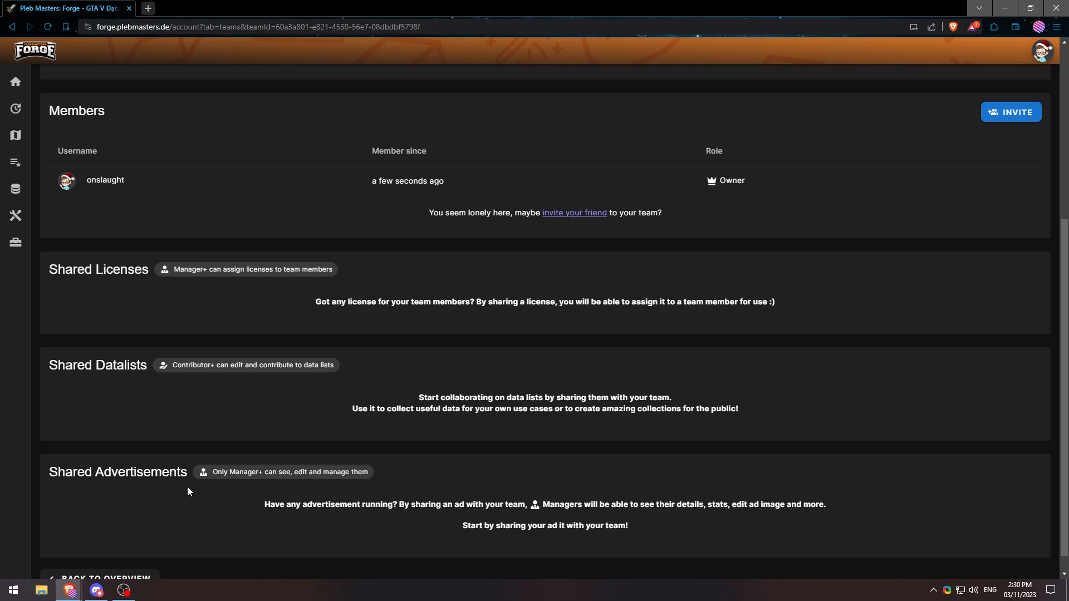
pyautogui.moveTo(384, 306)
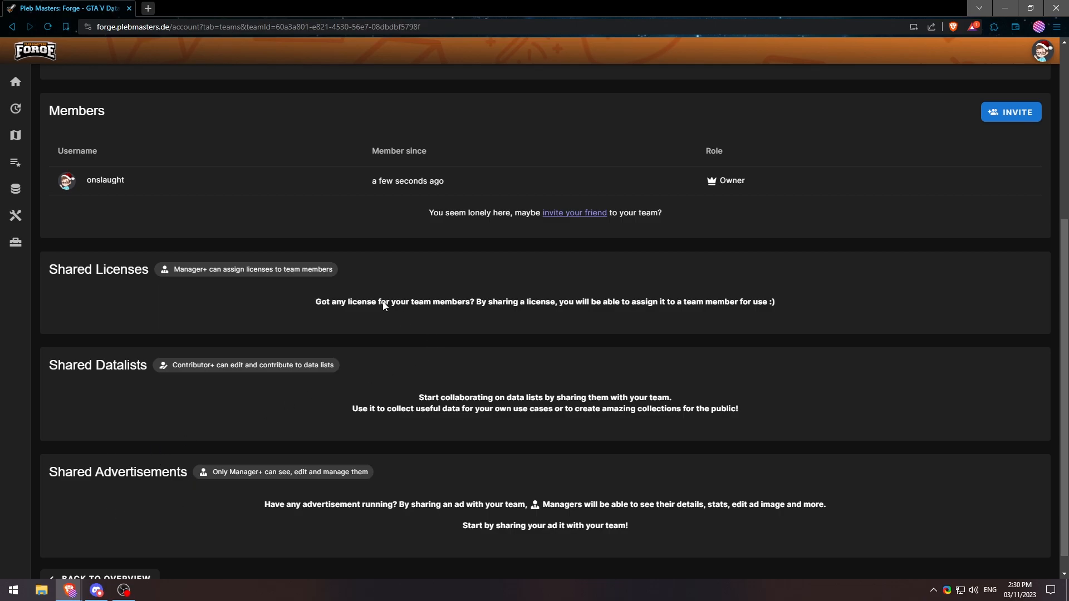
pyautogui.moveTo(508, 508)
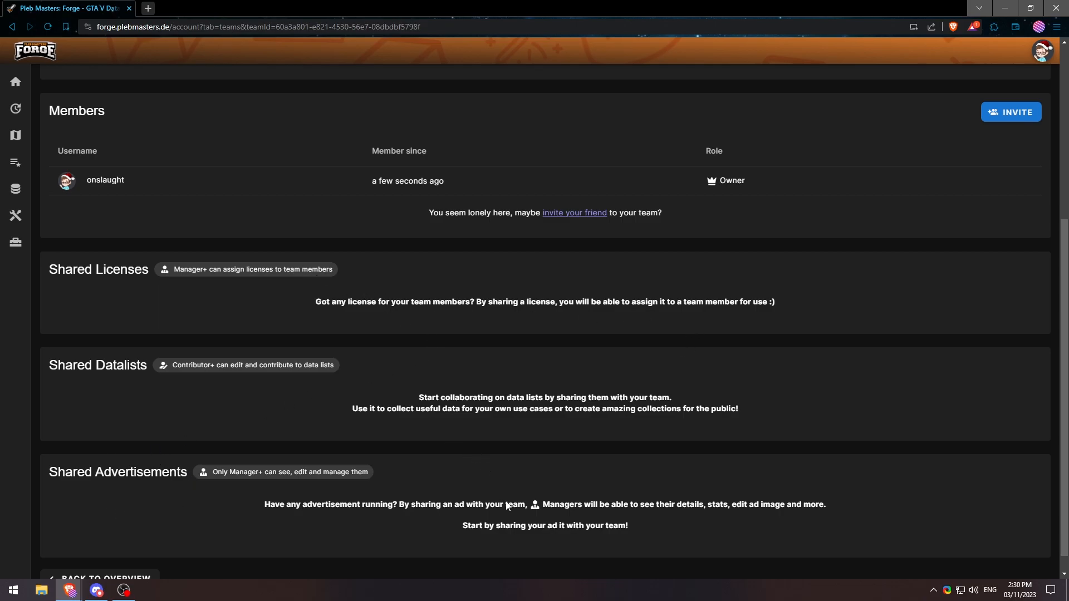
pyautogui.moveTo(234, 292)
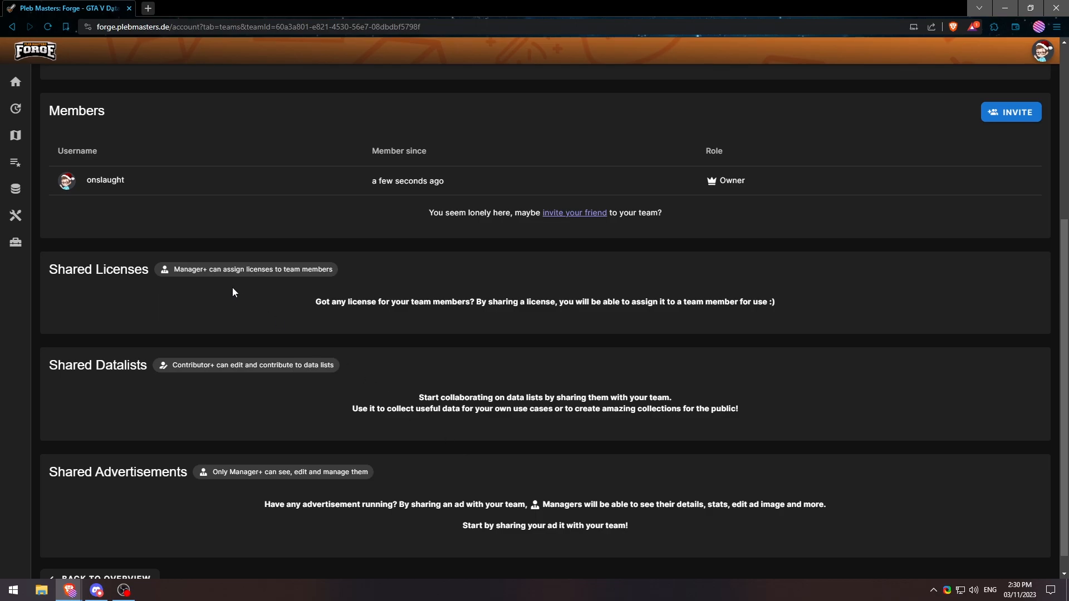
pyautogui.moveTo(154, 270)
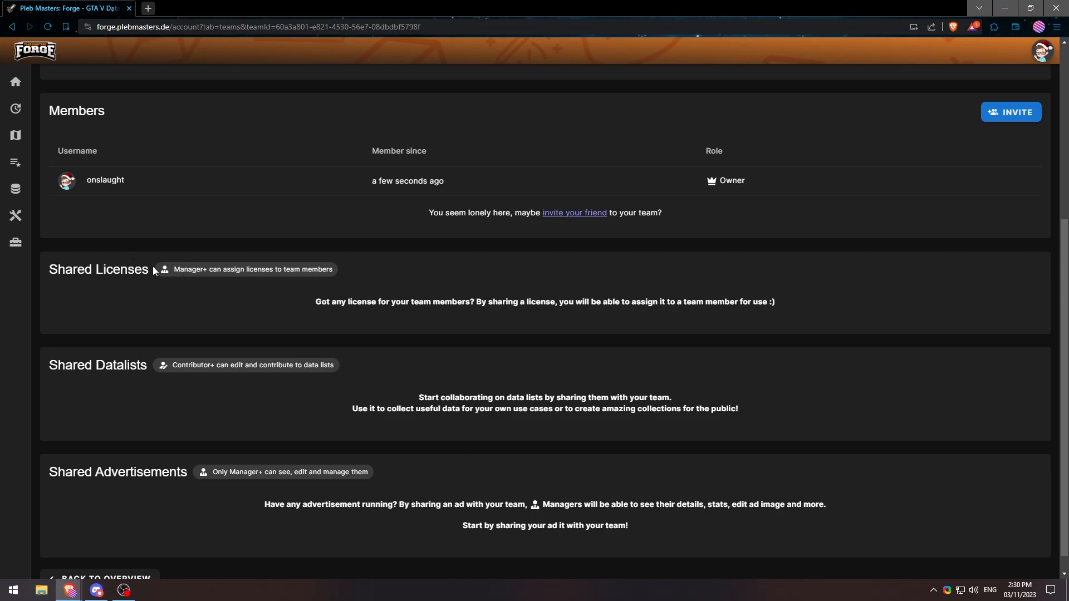
pyautogui.moveTo(53, 400)
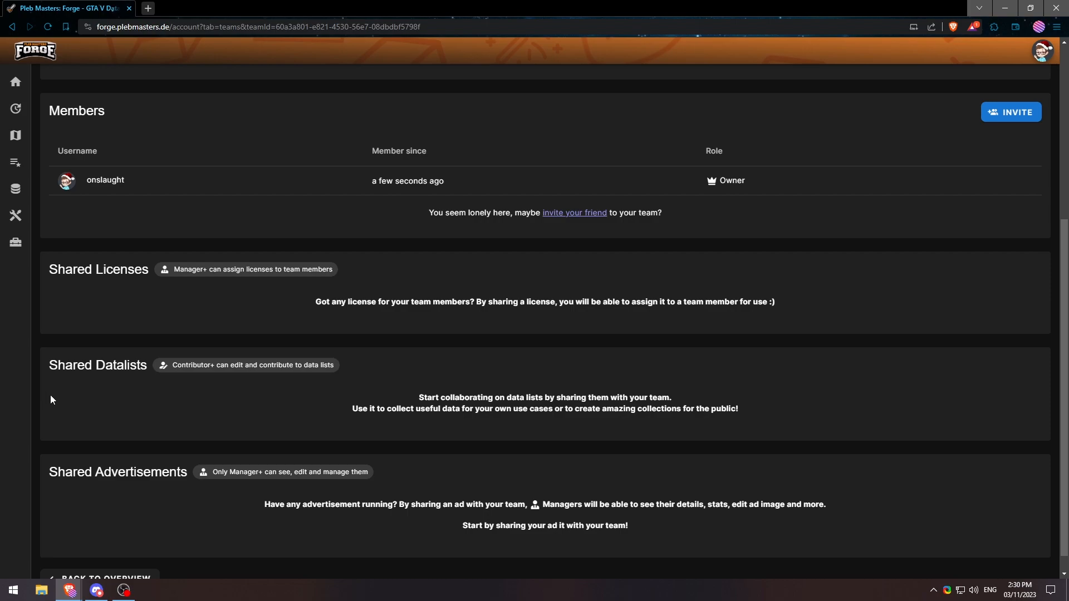
pyautogui.moveTo(119, 348)
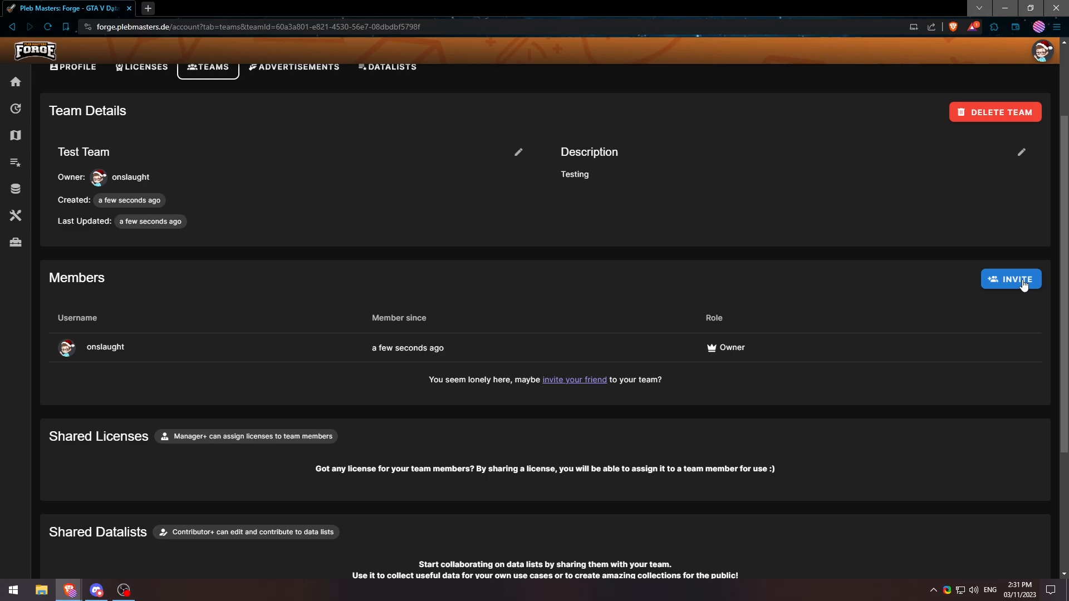
pyautogui.click(1011, 278)
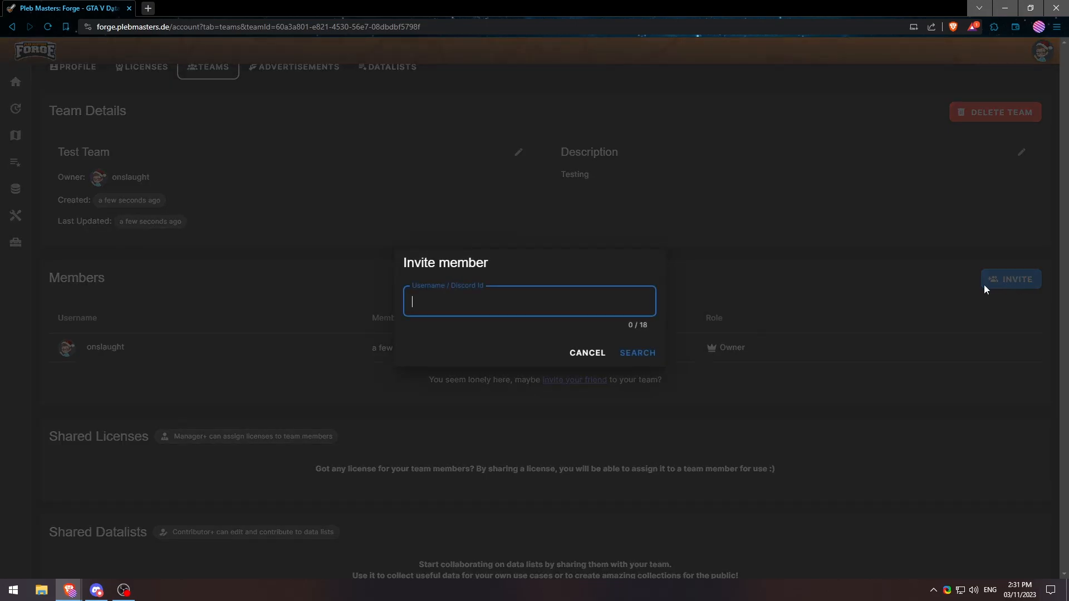
pyautogui.write('yanismt')
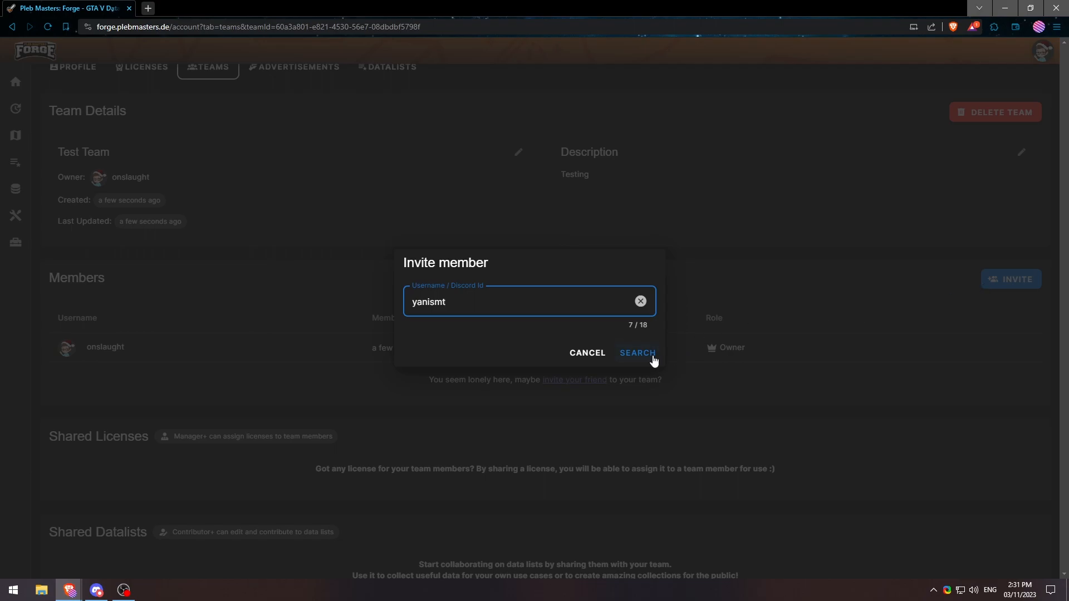
pyautogui.click(637, 353)
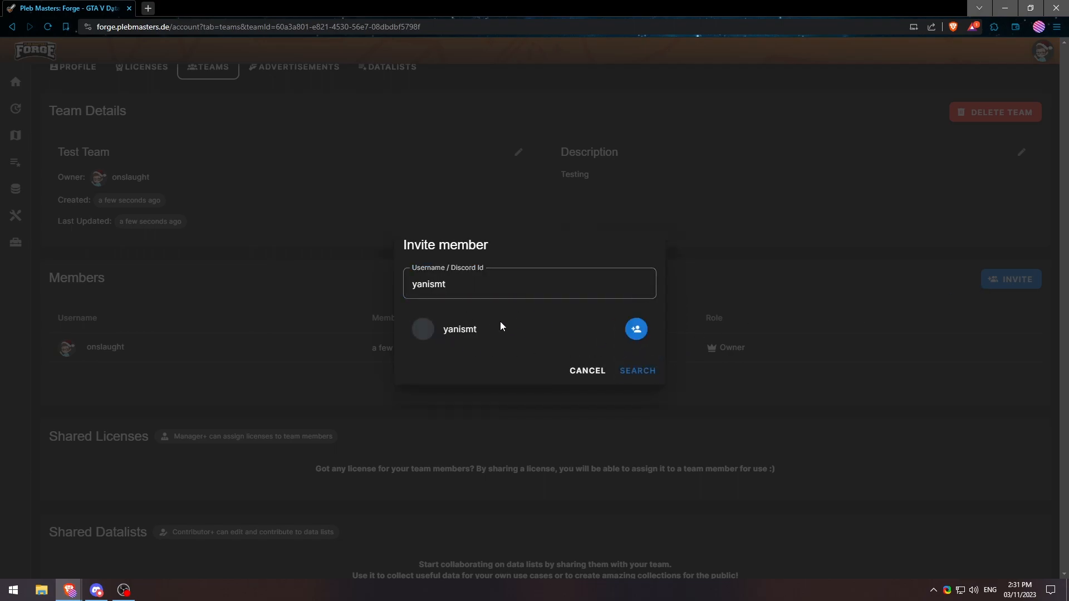
pyautogui.click(636, 328)
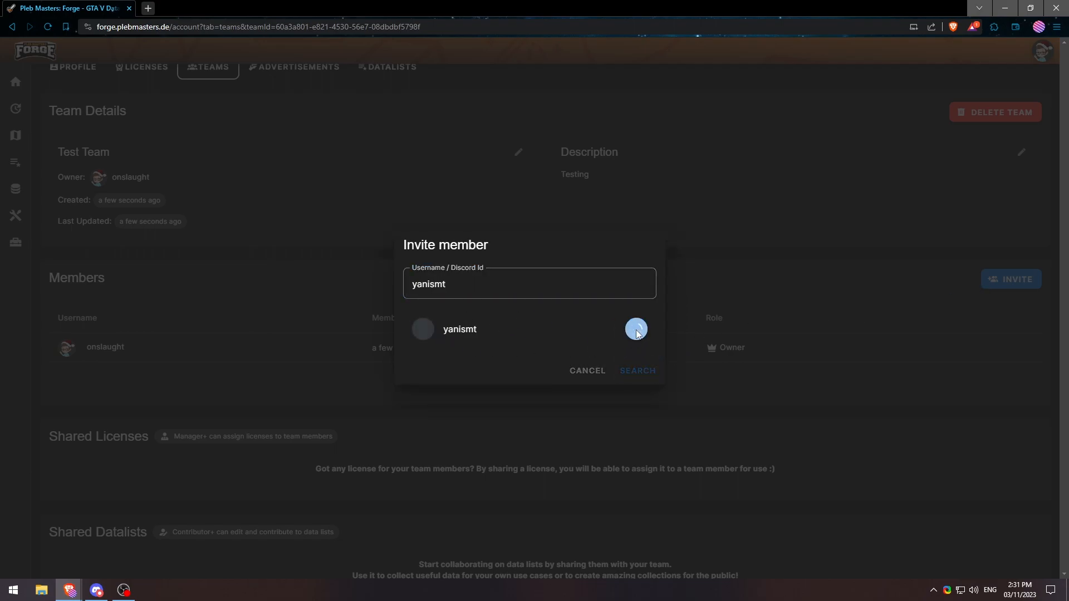
pyautogui.click(636, 329)
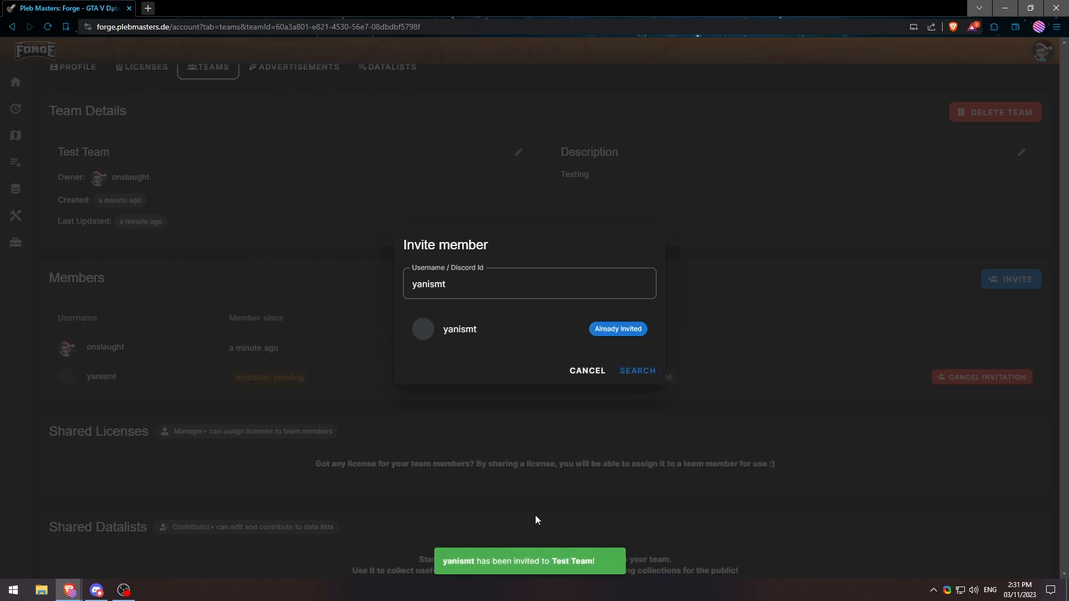
pyautogui.click(588, 371)
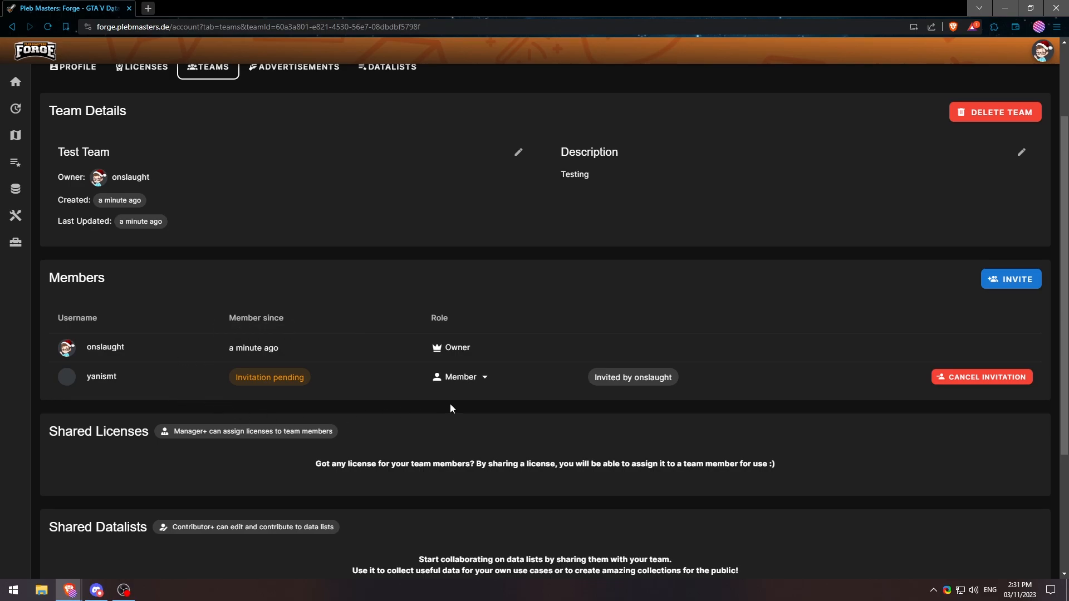
pyautogui.moveTo(481, 381)
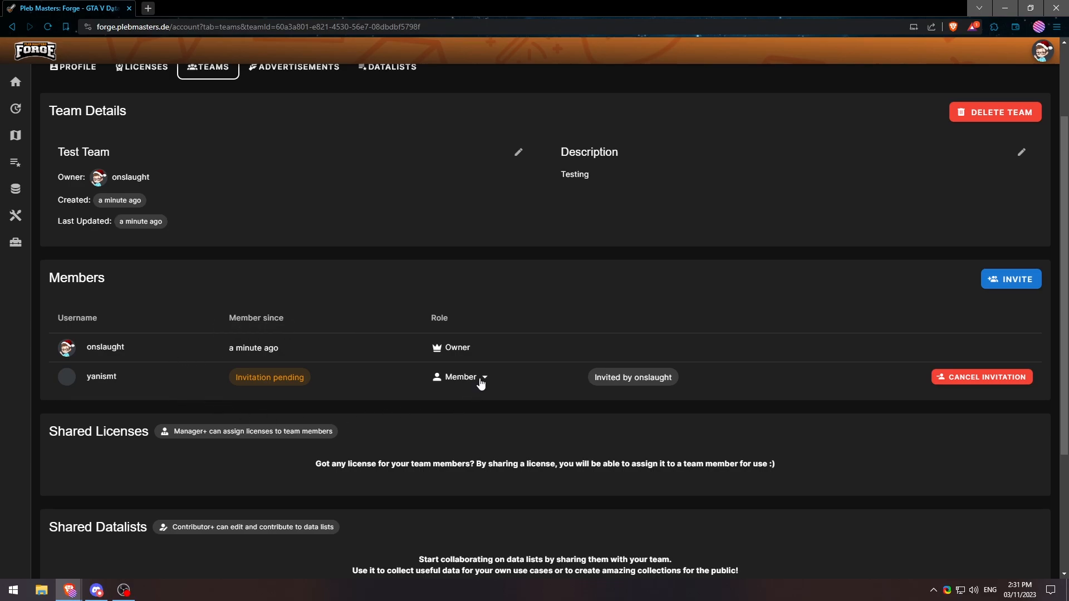
pyautogui.click(462, 376)
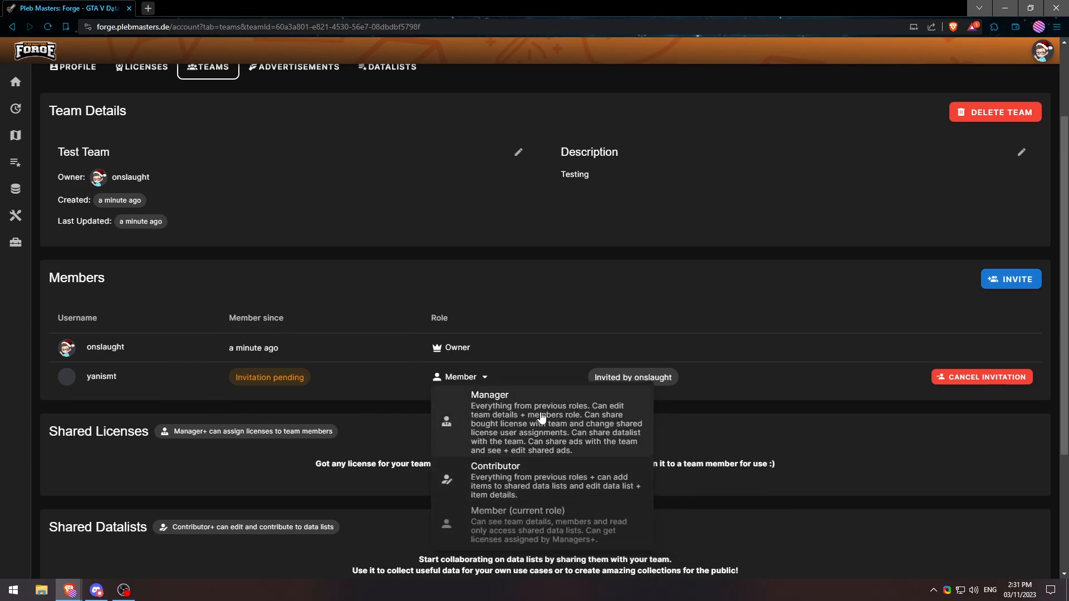
pyautogui.moveTo(649, 443)
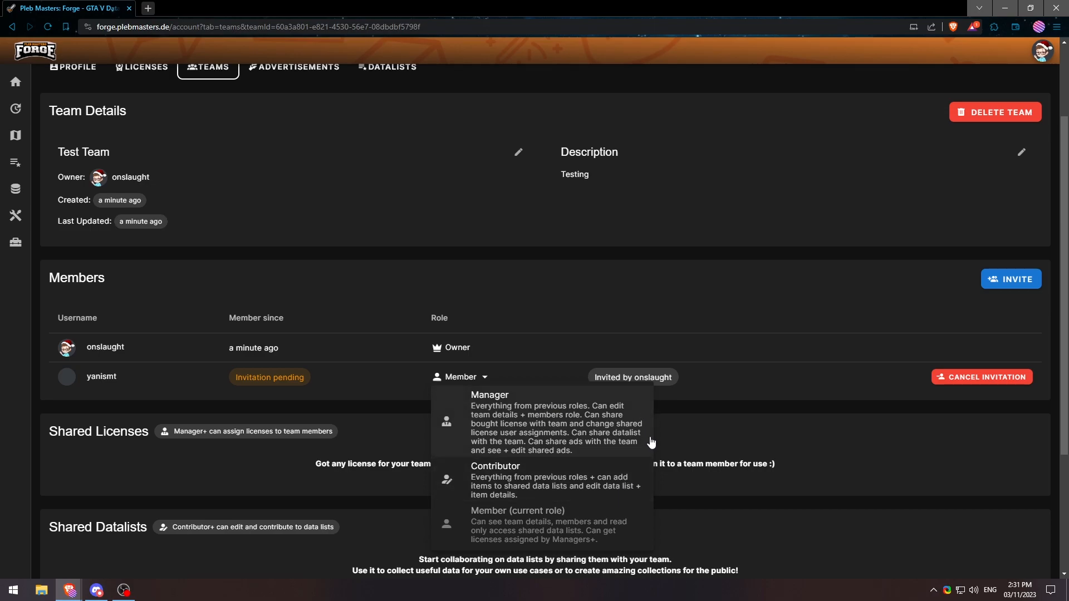
pyautogui.moveTo(648, 539)
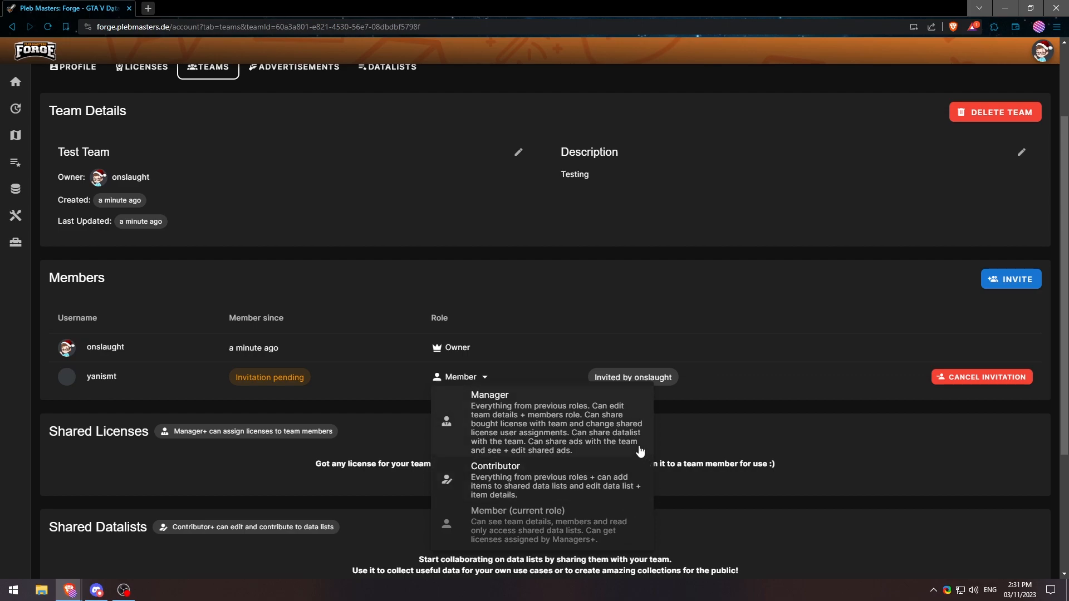
pyautogui.moveTo(635, 451)
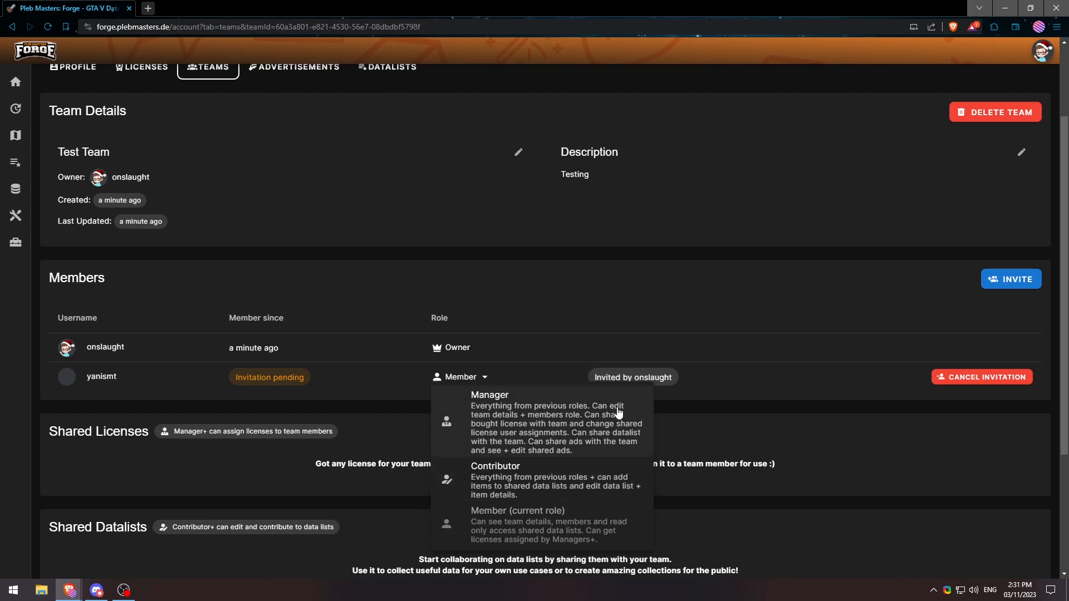
pyautogui.moveTo(638, 409)
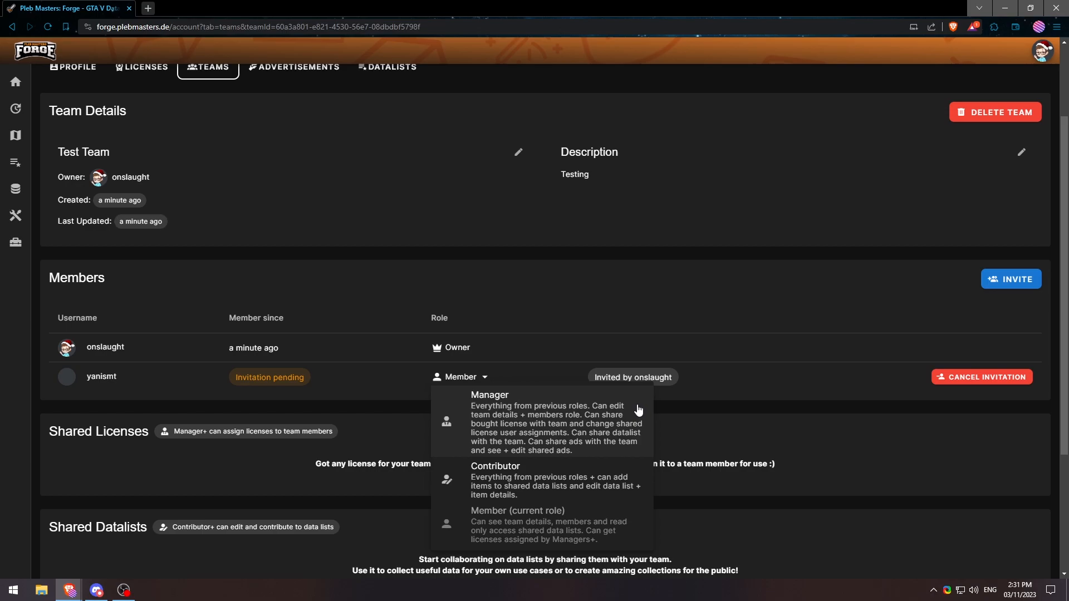
pyautogui.moveTo(477, 430)
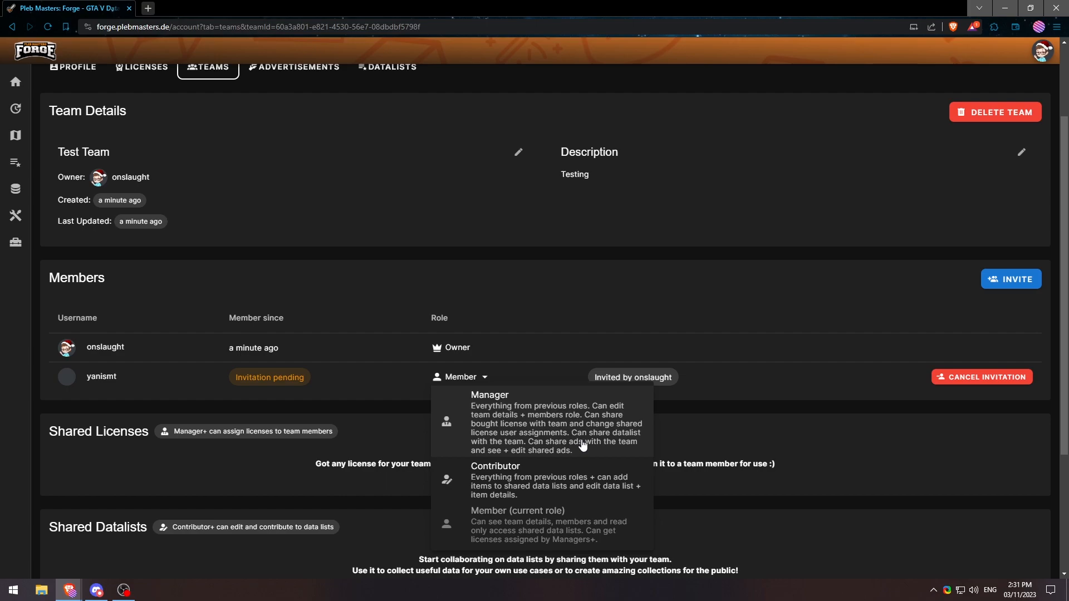
pyautogui.click(550, 333)
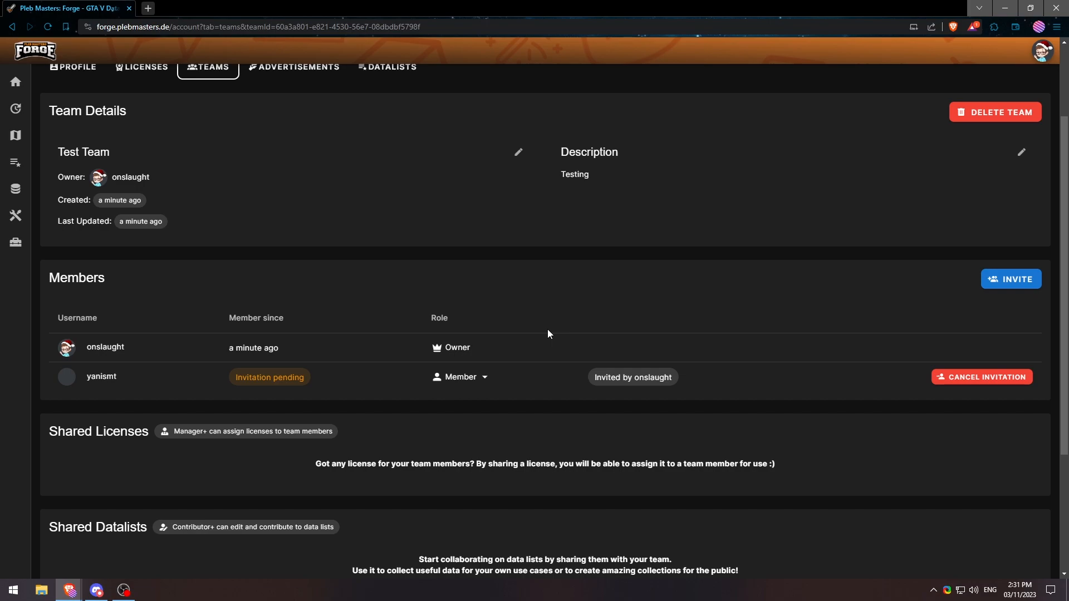
pyautogui.moveTo(80, 577)
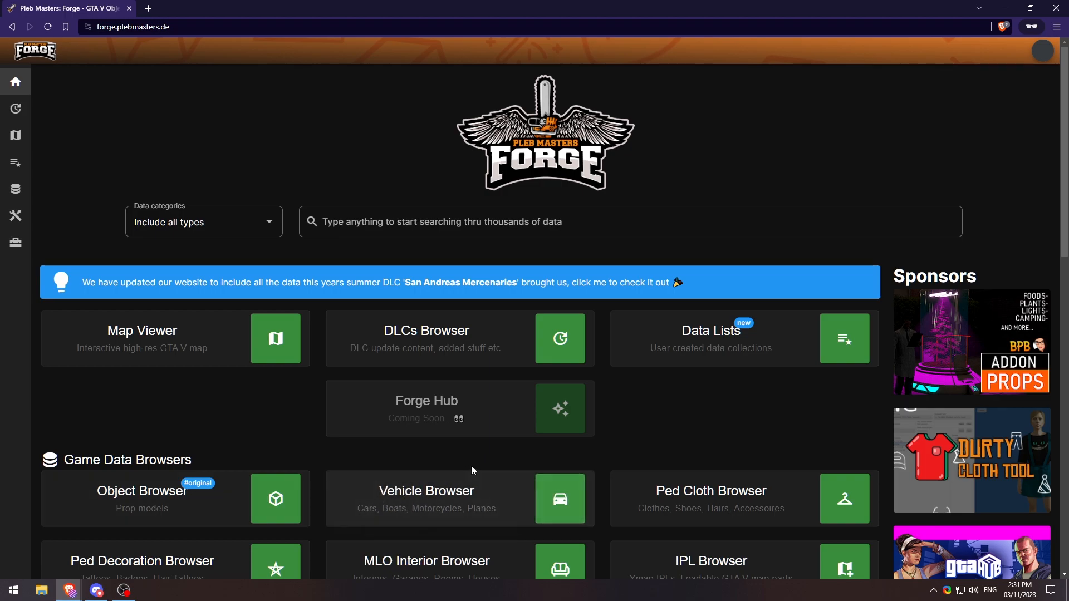
pyautogui.moveTo(569, 387)
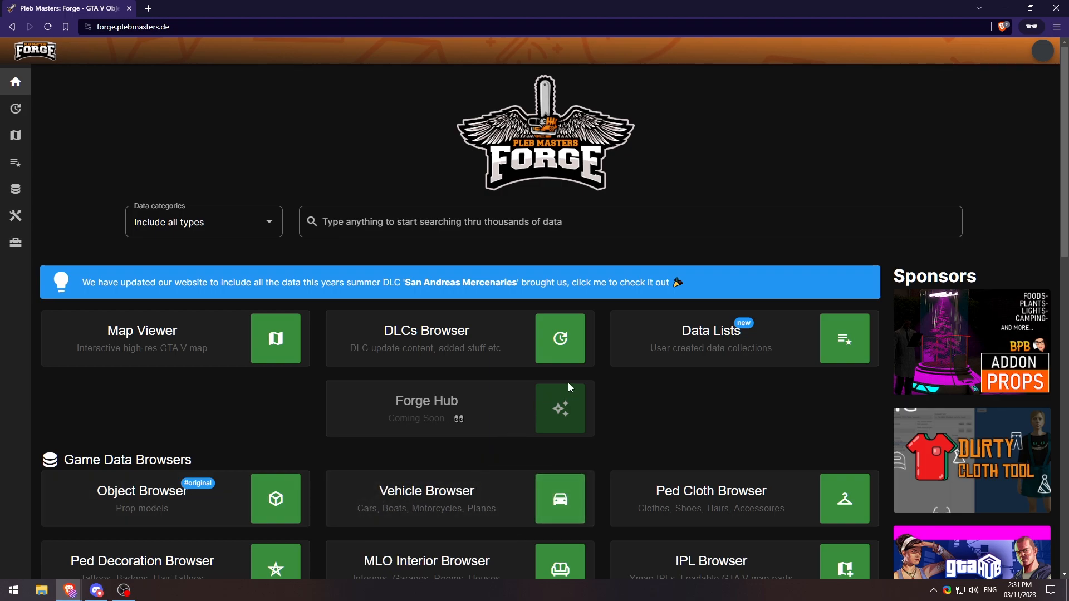
# Step: On the yanismt account, accept the Test Team invitation from the Teams page
pyautogui.click(1042, 51)
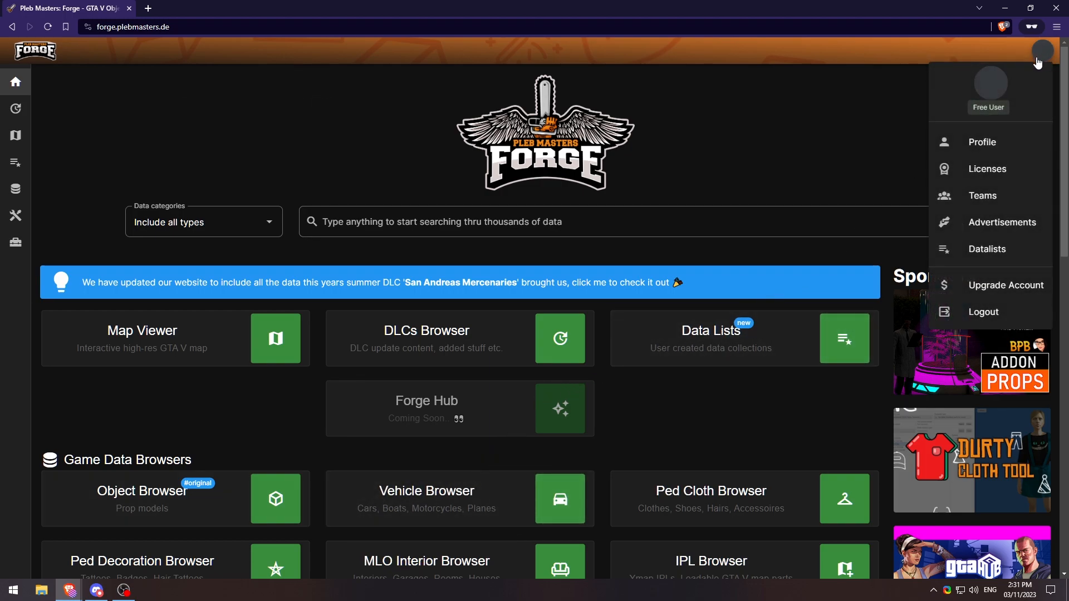
pyautogui.click(982, 195)
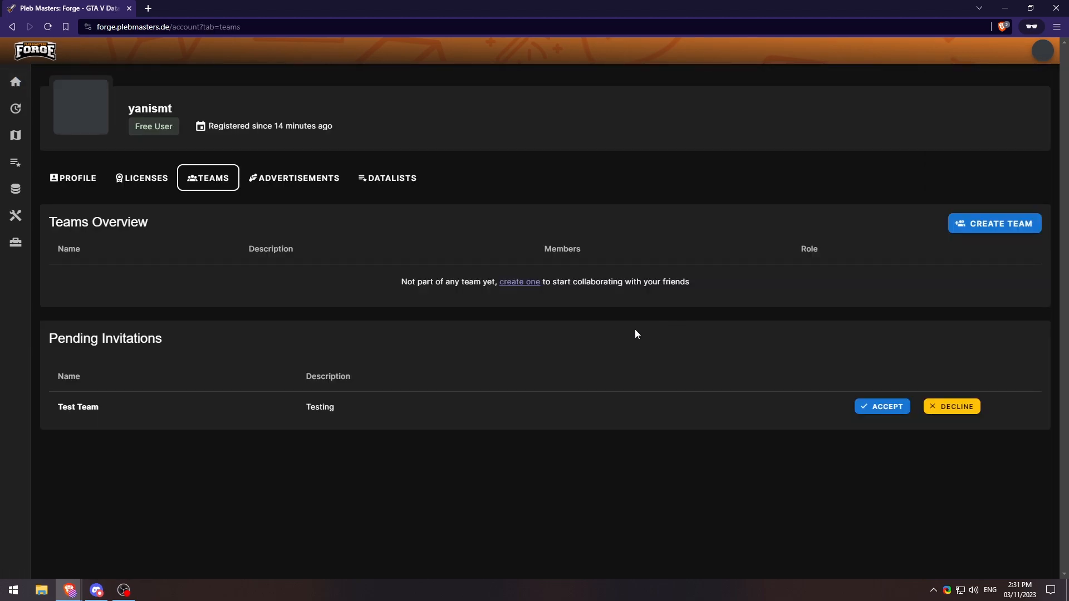
pyautogui.moveTo(113, 452)
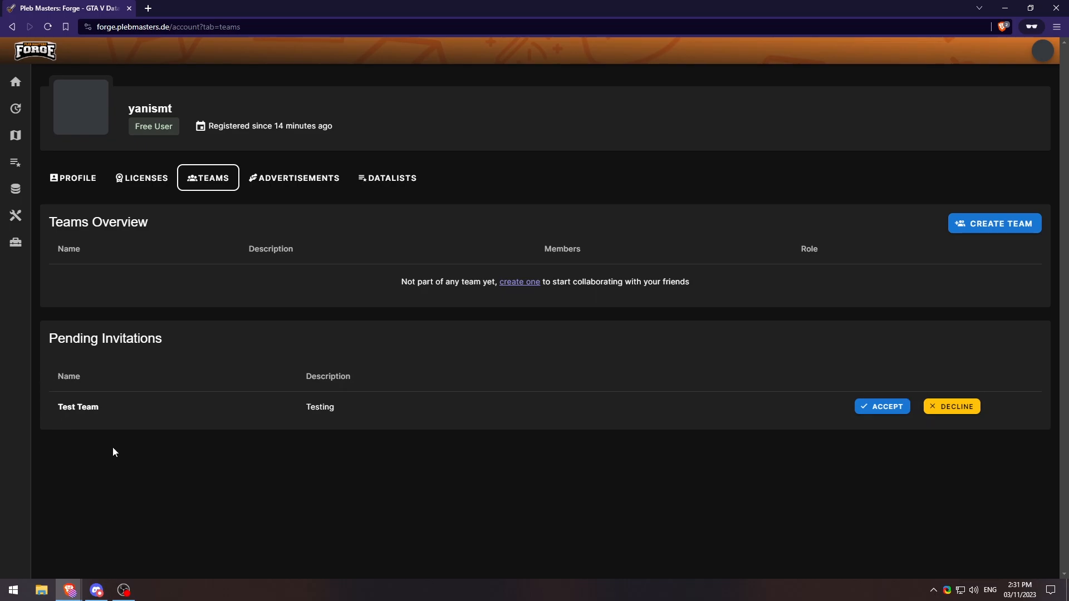
pyautogui.click(881, 406)
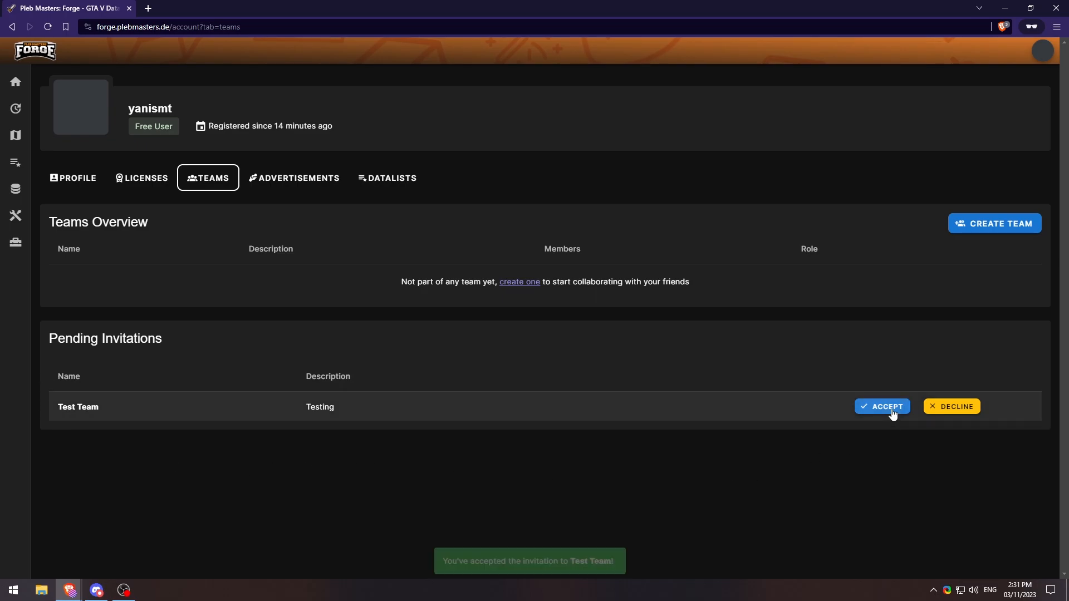
pyautogui.click(882, 407)
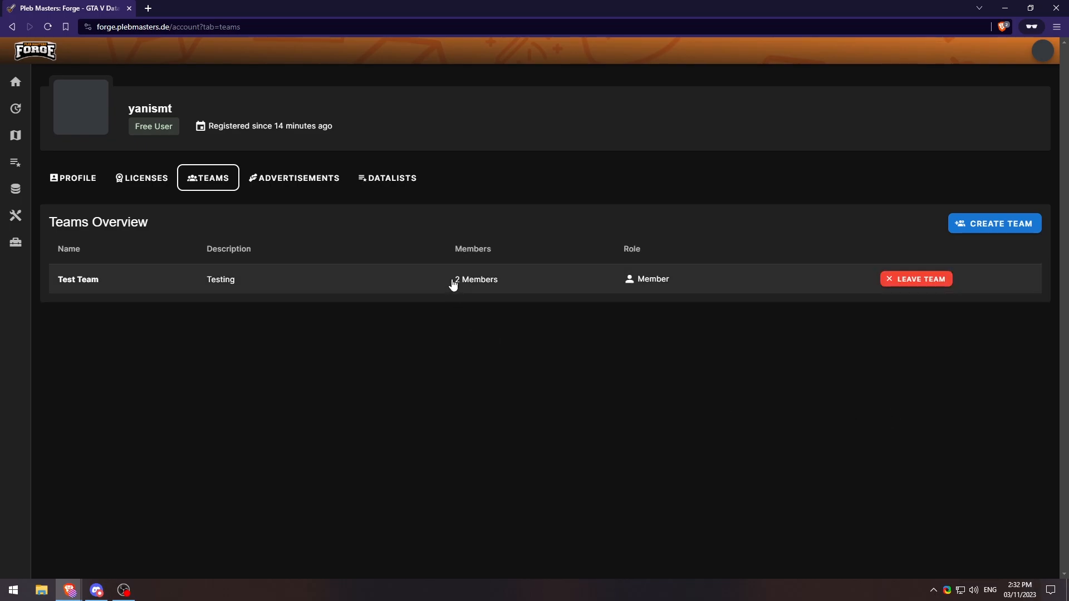
# Step: View Test Team's details from yanismt's account, listing onslaught as Owner and yanismt as Member
pyautogui.click(78, 280)
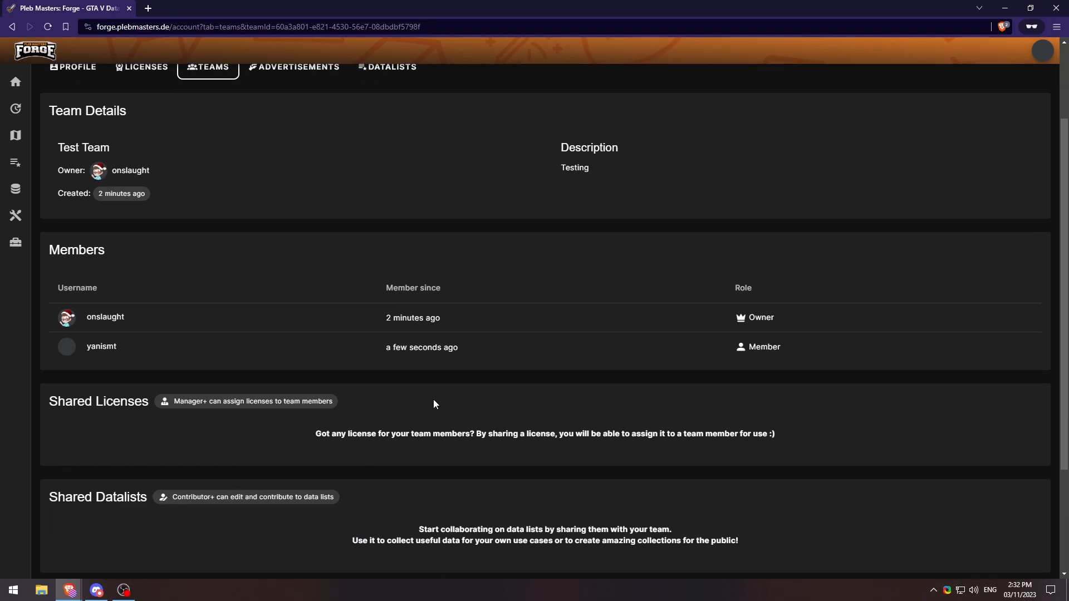
pyautogui.scroll(-3)
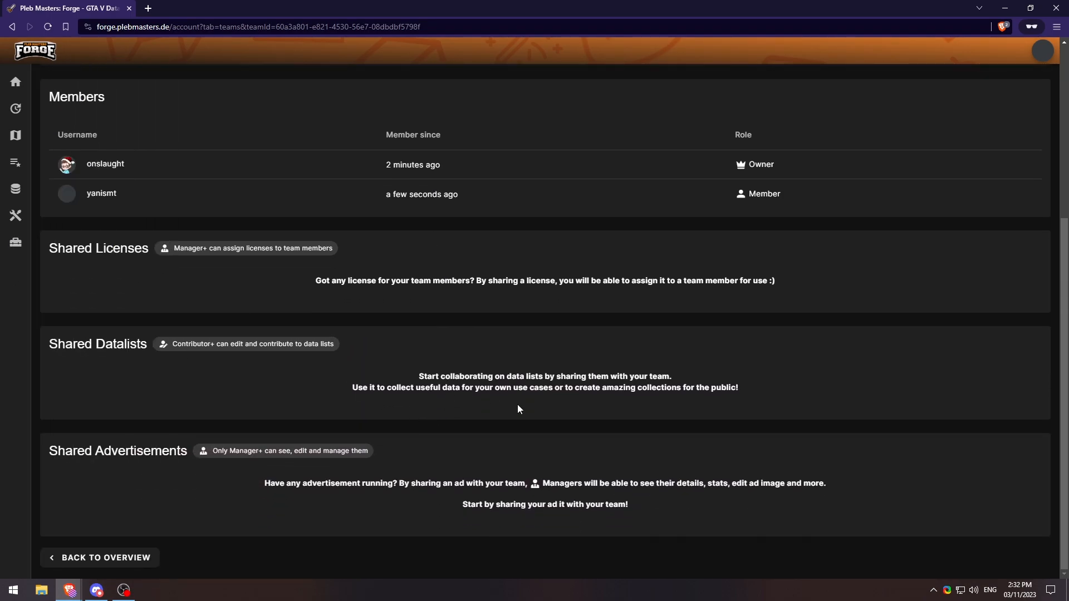
pyautogui.moveTo(314, 426)
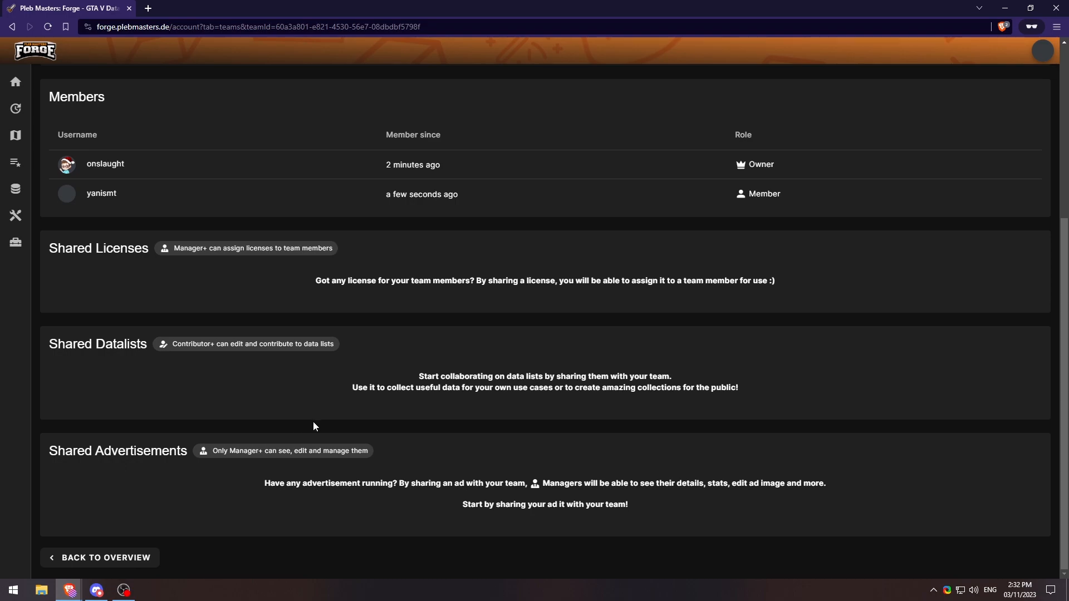
pyautogui.moveTo(403, 258)
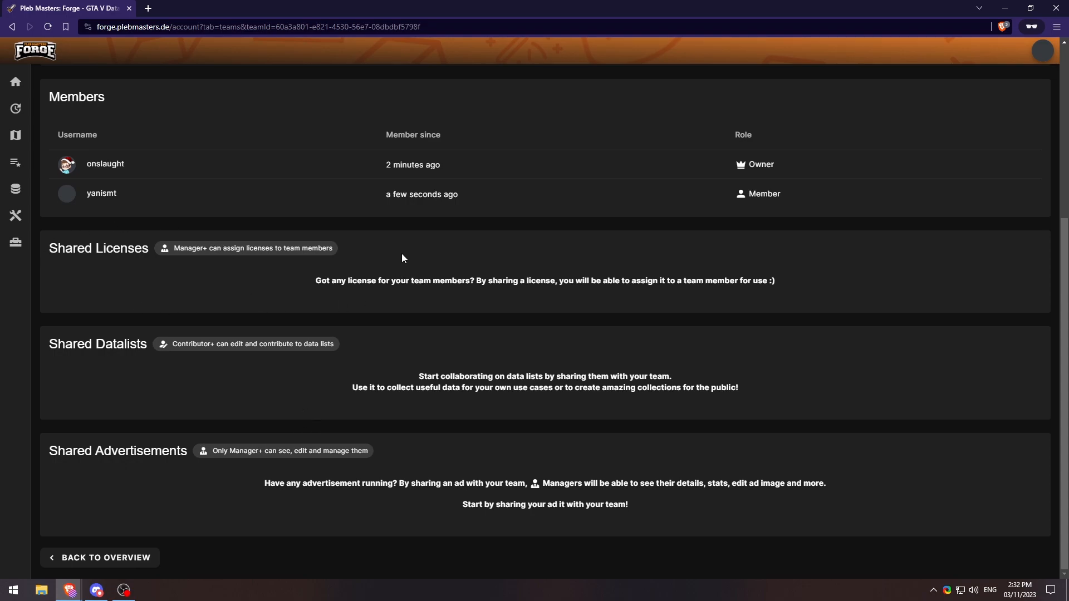
pyautogui.moveTo(298, 343)
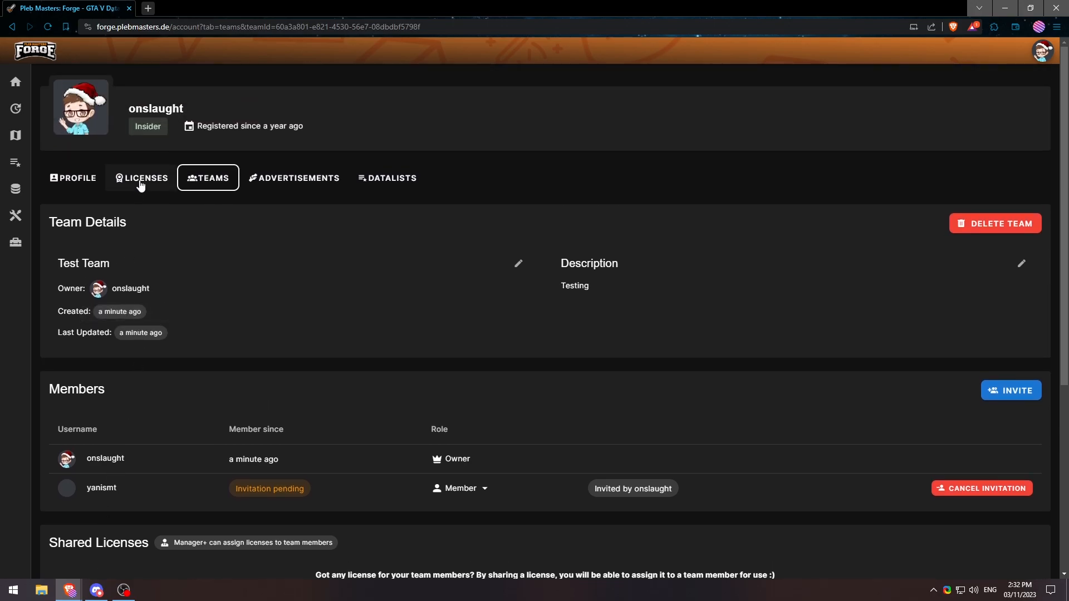
# Step: From the owner's Licenses page, share the Durty Cloth Tool license with Test Team
pyautogui.click(146, 178)
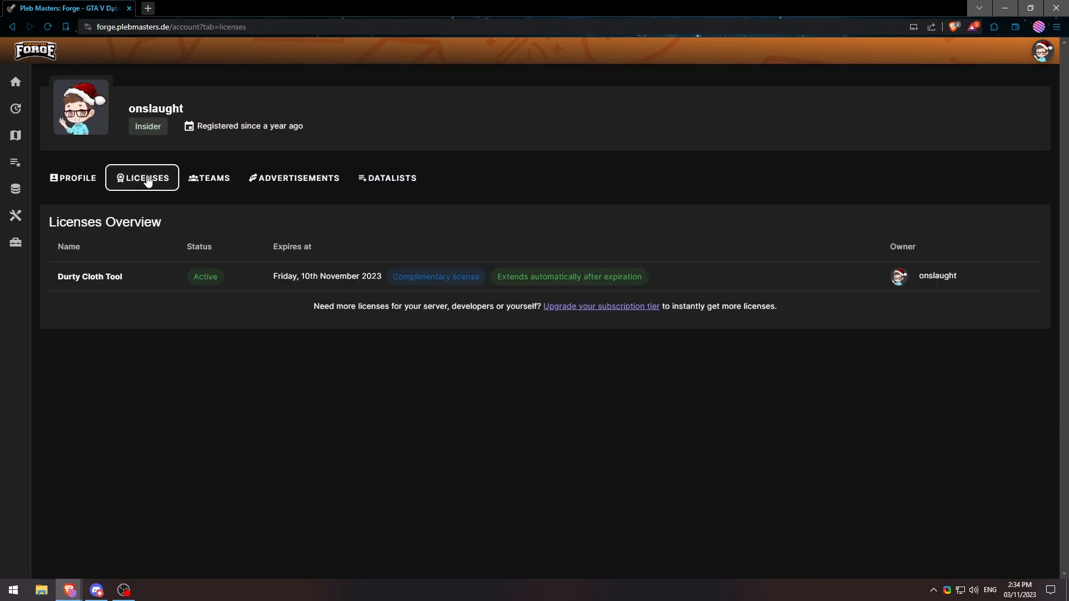
pyautogui.moveTo(144, 279)
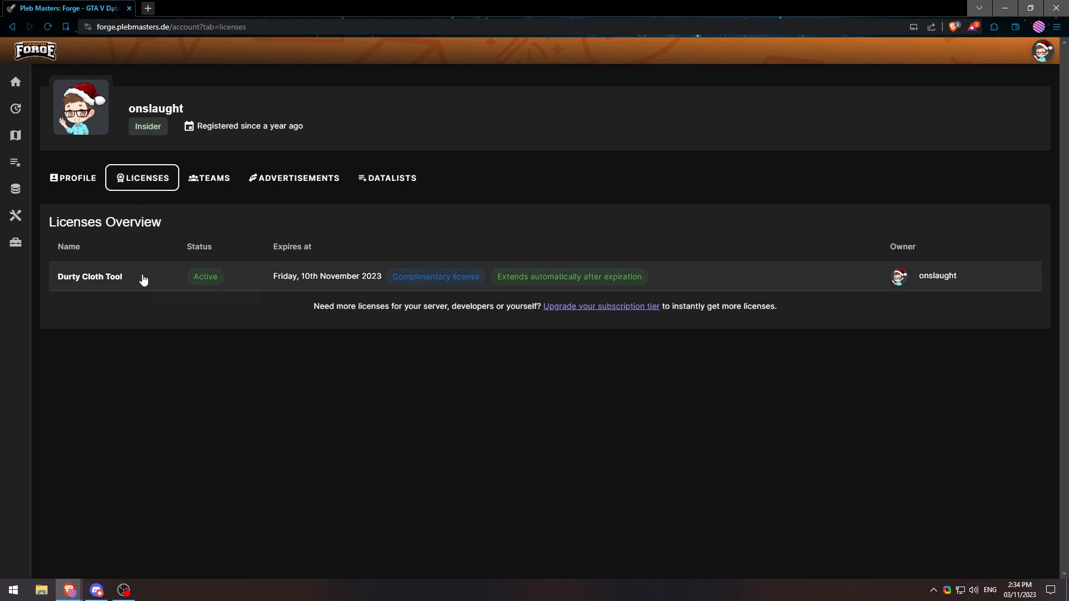
pyautogui.moveTo(160, 278)
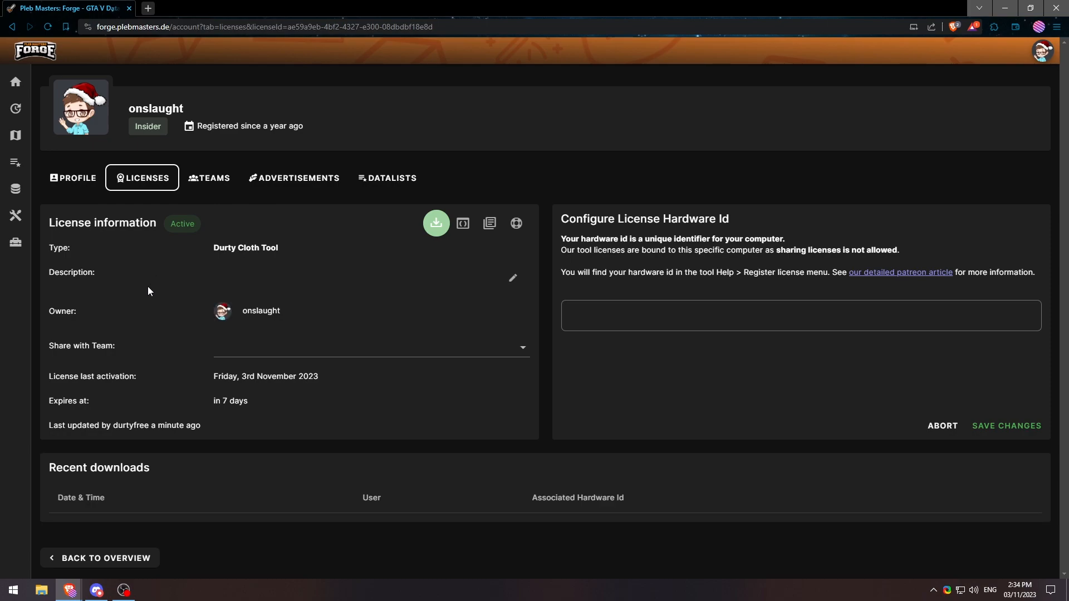
pyautogui.moveTo(102, 350)
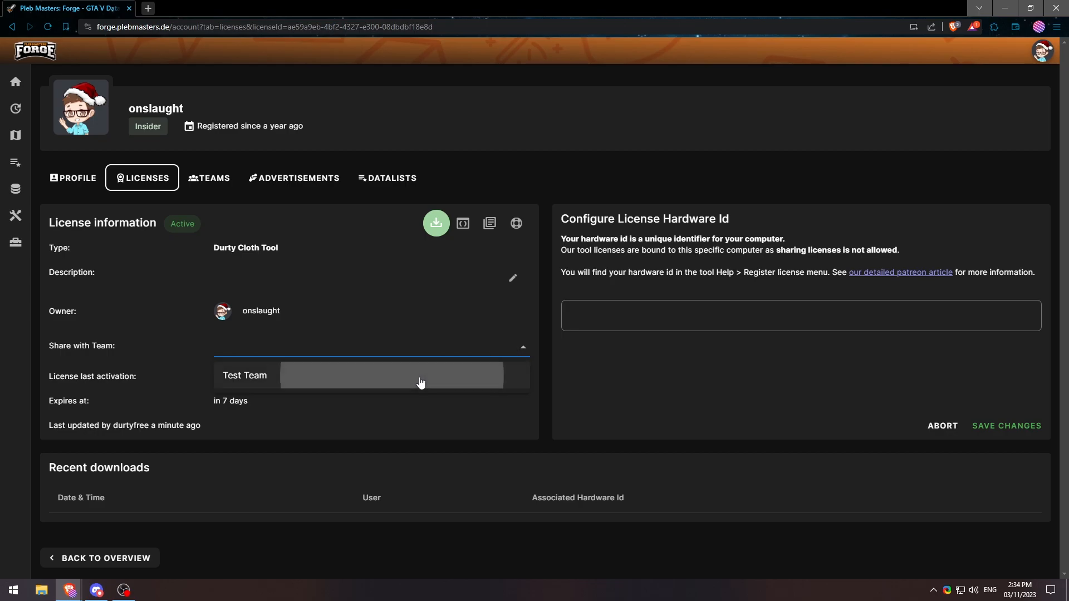
pyautogui.click(245, 375)
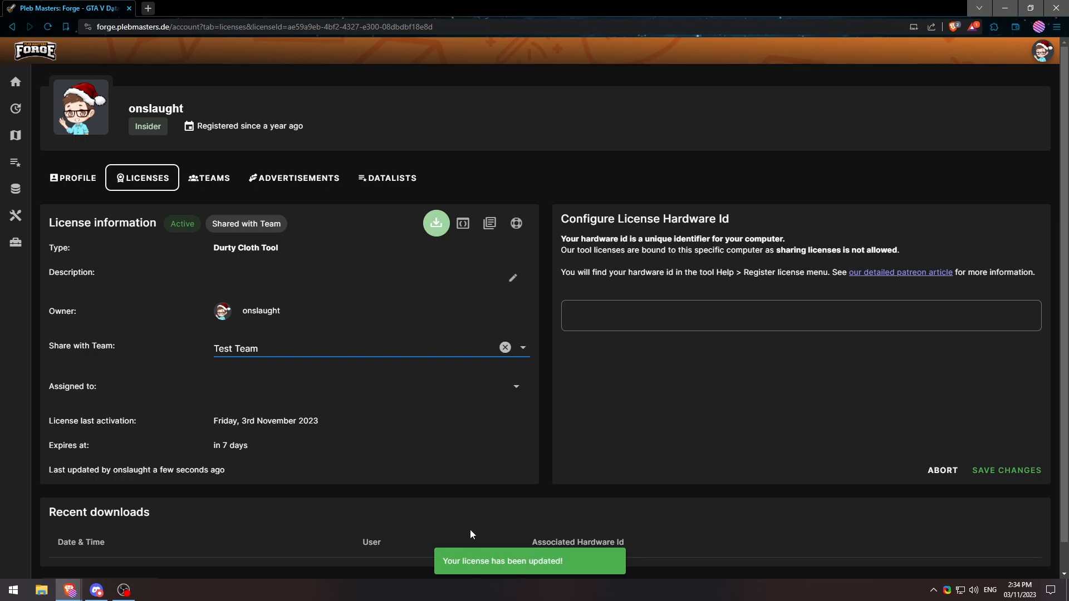
pyautogui.moveTo(346, 420)
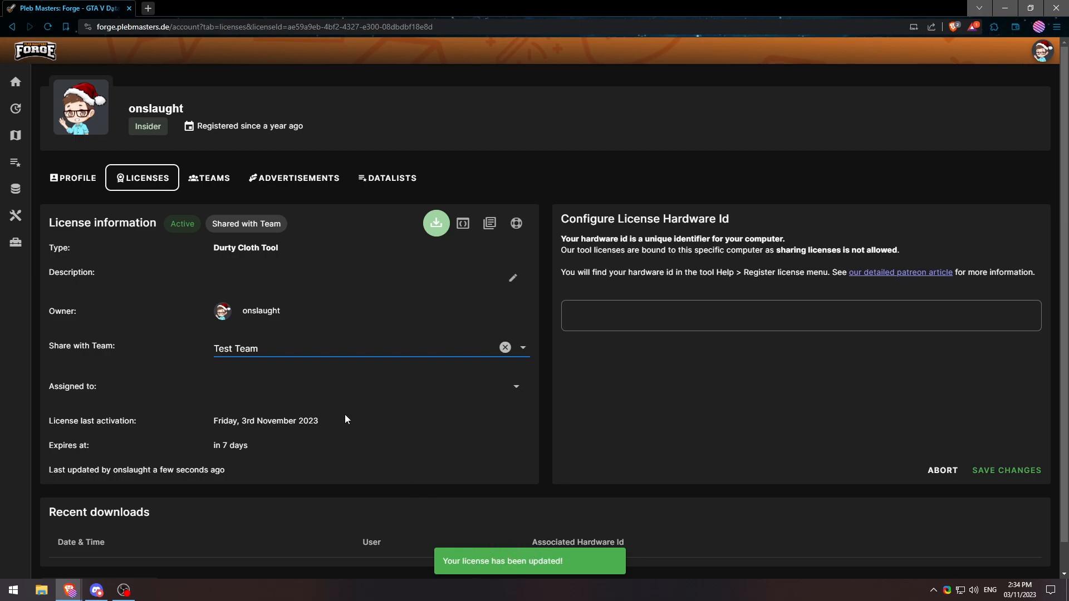
pyautogui.moveTo(338, 397)
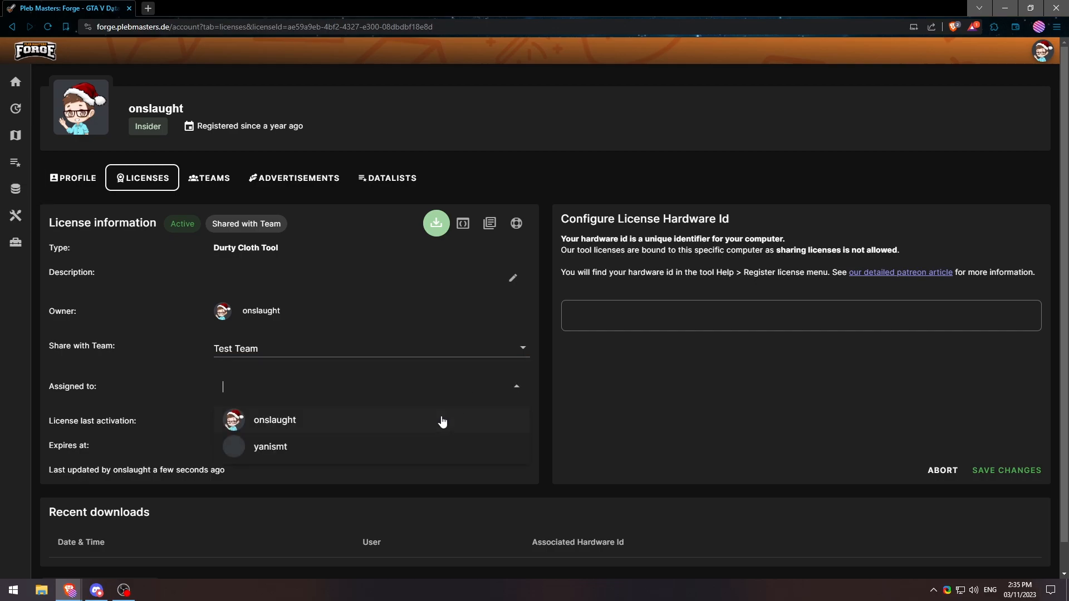
pyautogui.moveTo(360, 456)
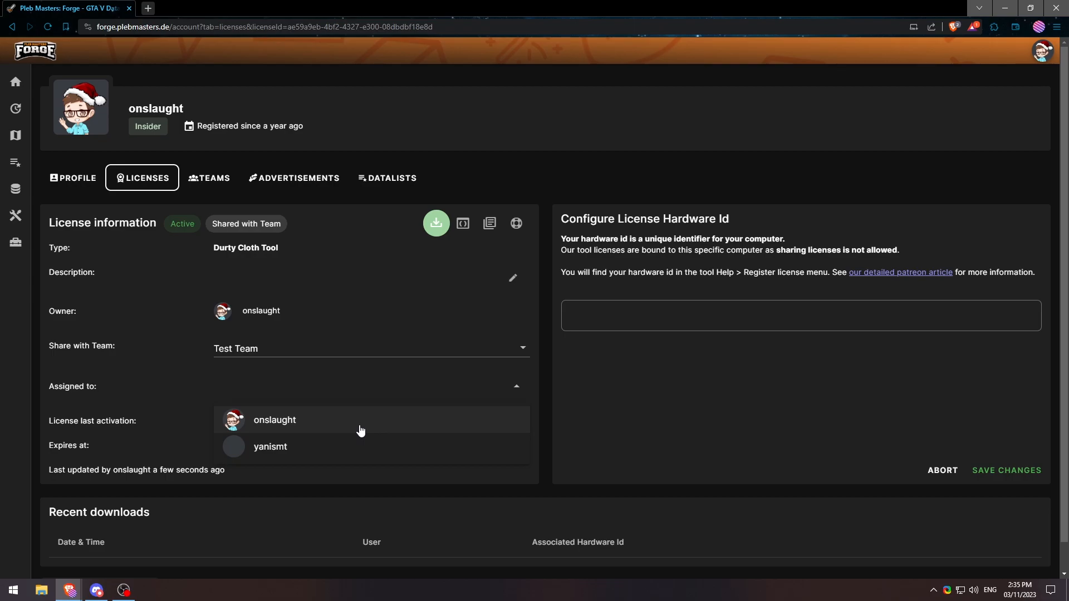
pyautogui.moveTo(314, 455)
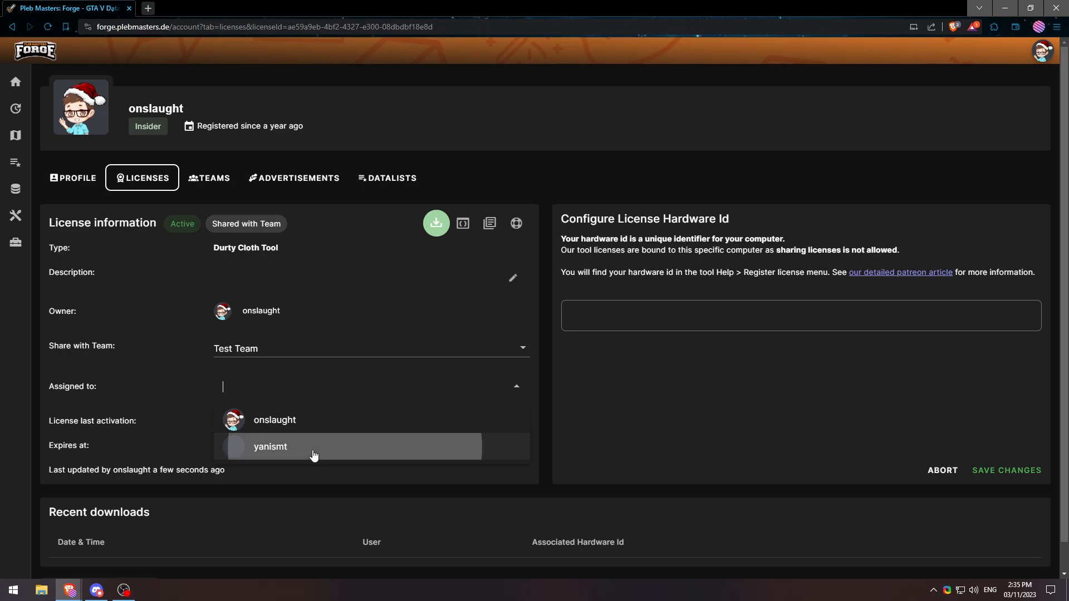
pyautogui.click(269, 446)
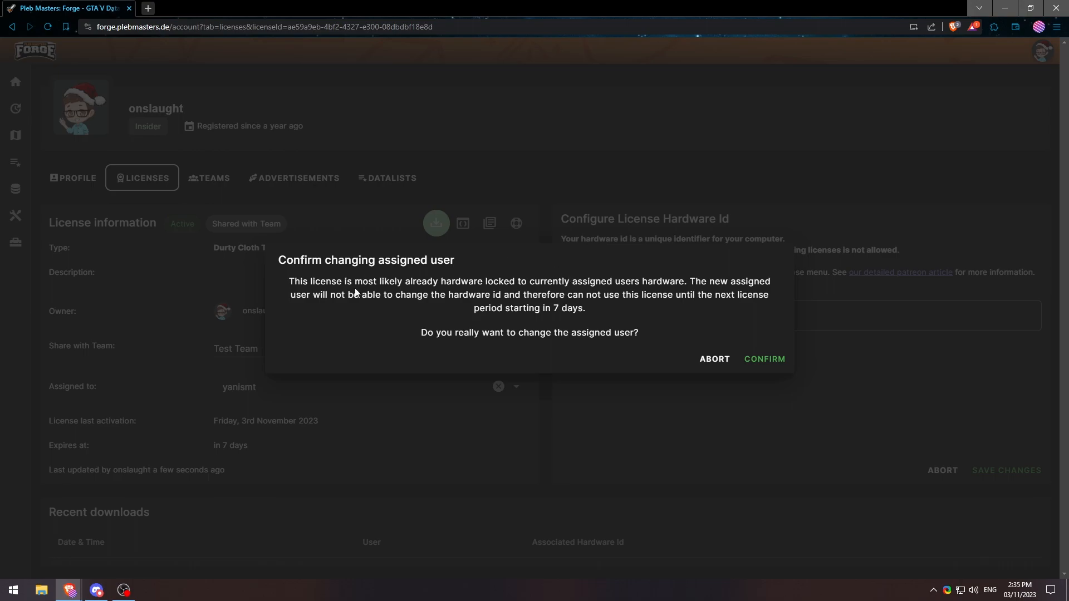
pyautogui.moveTo(532, 441)
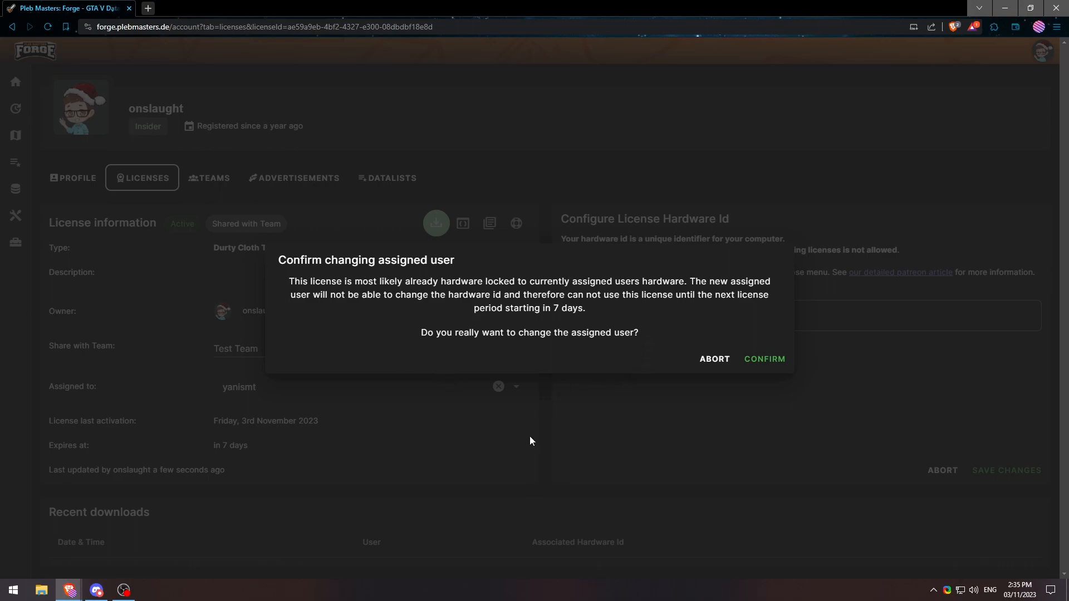
pyautogui.moveTo(611, 432)
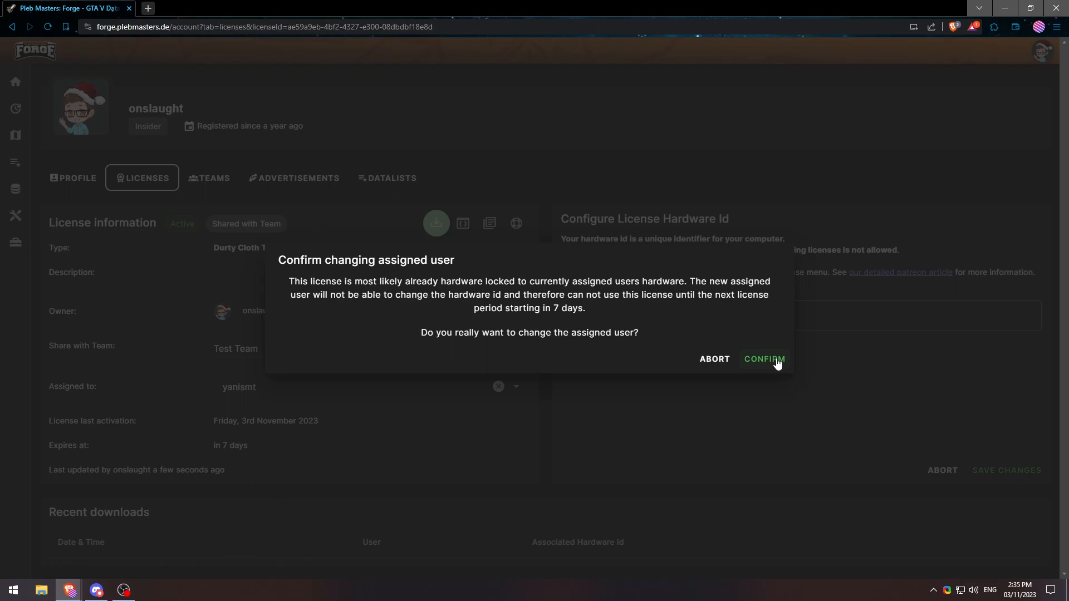
pyautogui.click(764, 359)
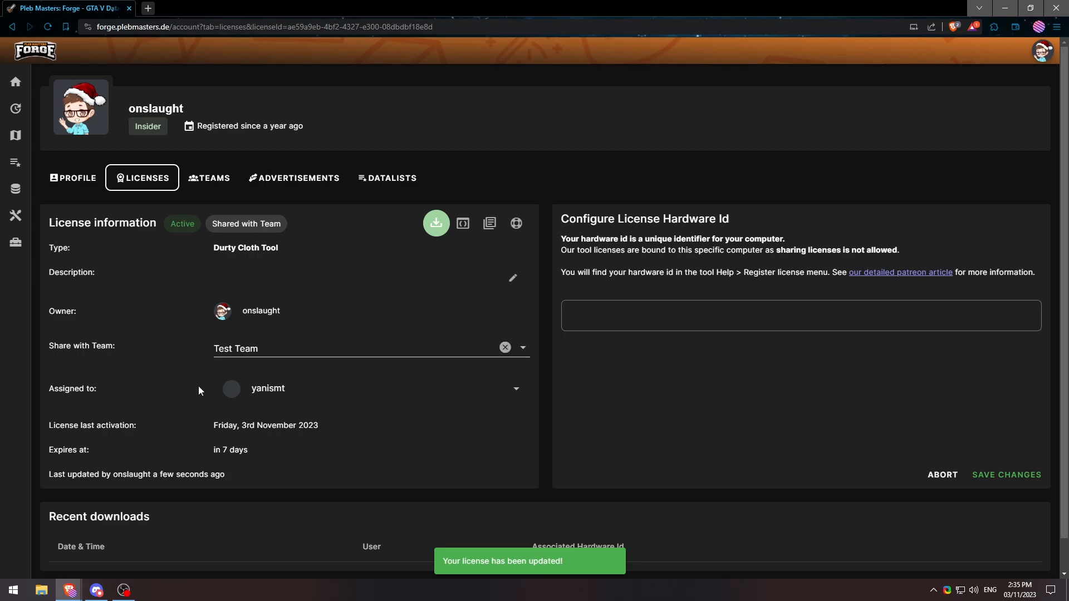
pyautogui.moveTo(530, 567)
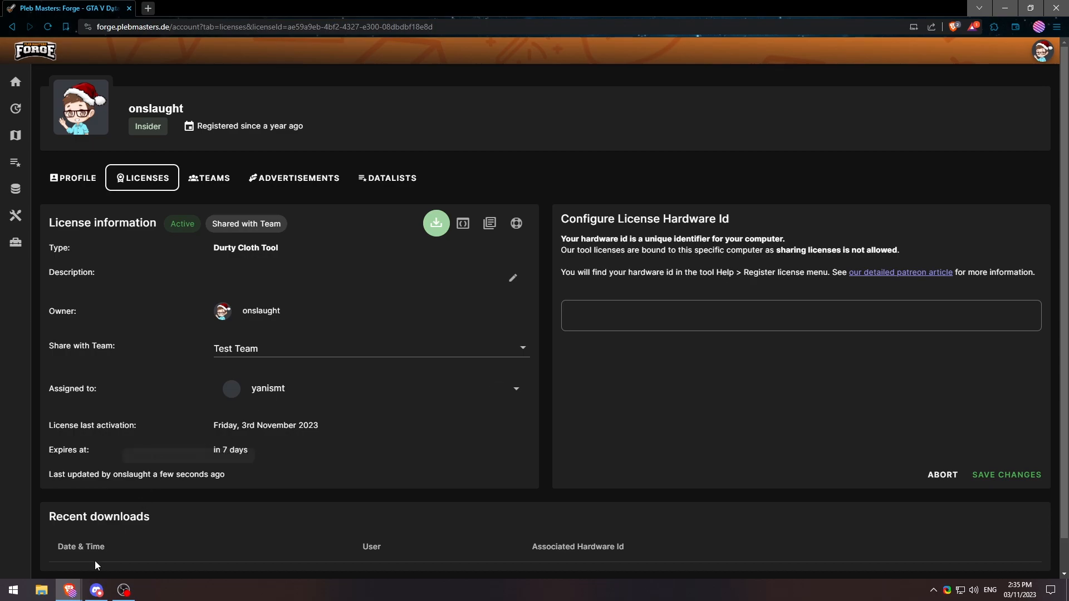
pyautogui.click(209, 177)
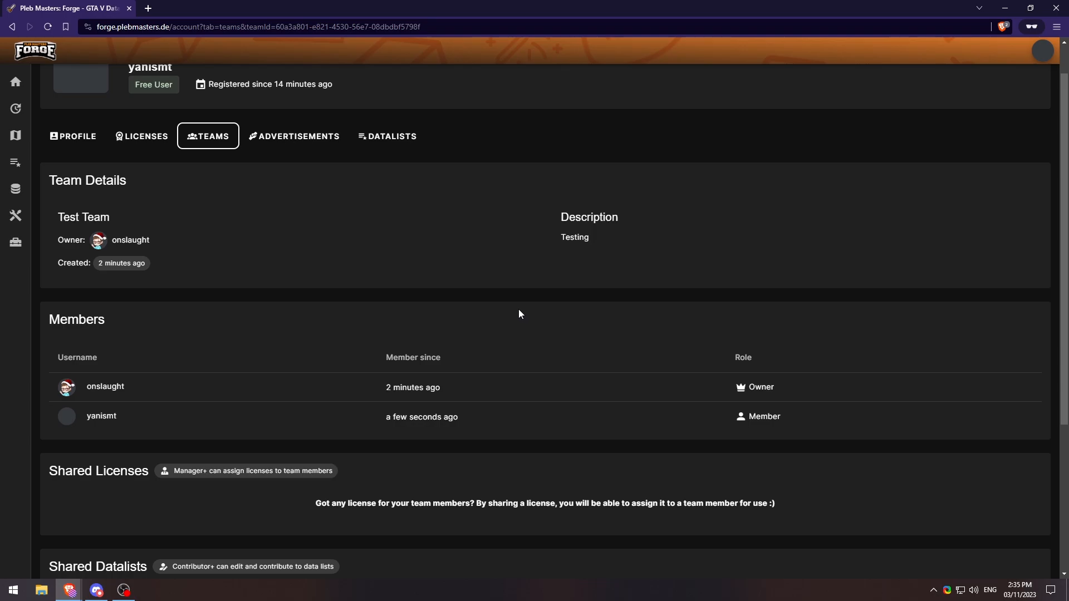
# Step: On yanismt's account, view the shared Durty Cloth Tool license and its hardware id field, then the Teams overview
pyautogui.click(143, 135)
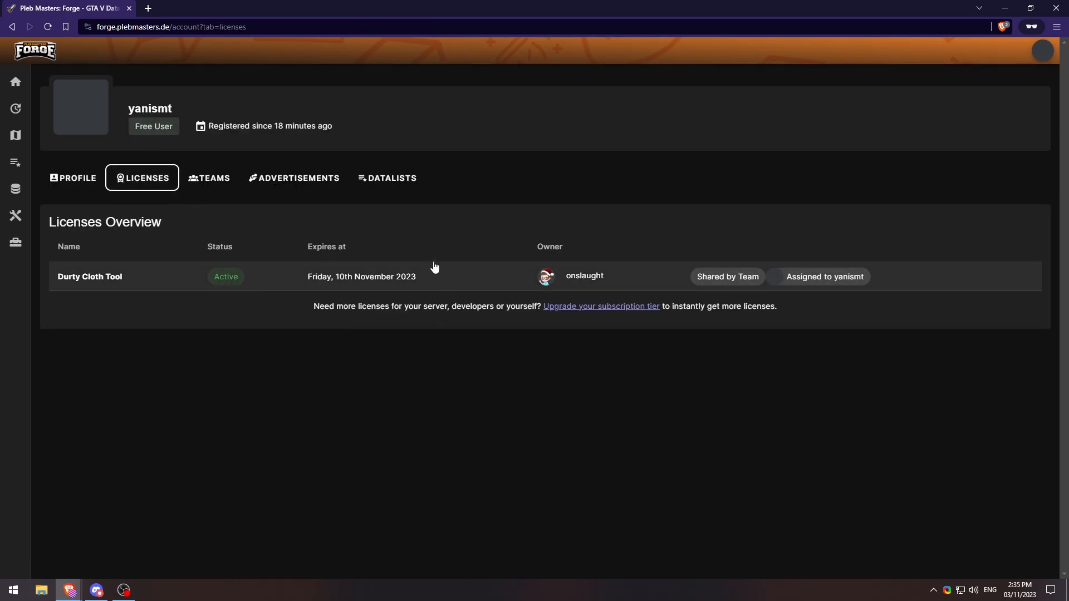
pyautogui.moveTo(732, 282)
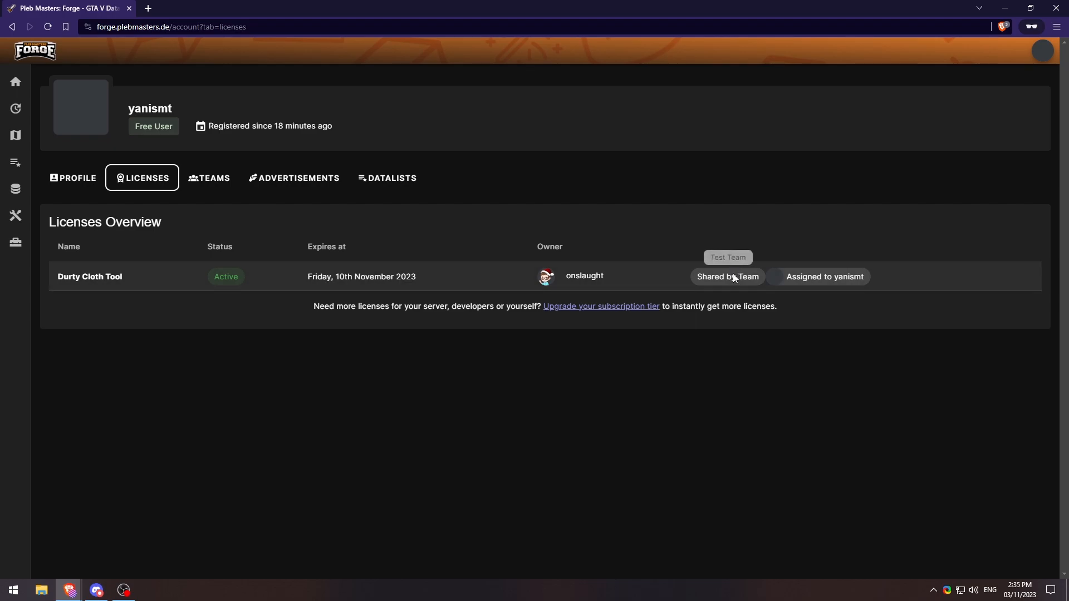
pyautogui.click(89, 276)
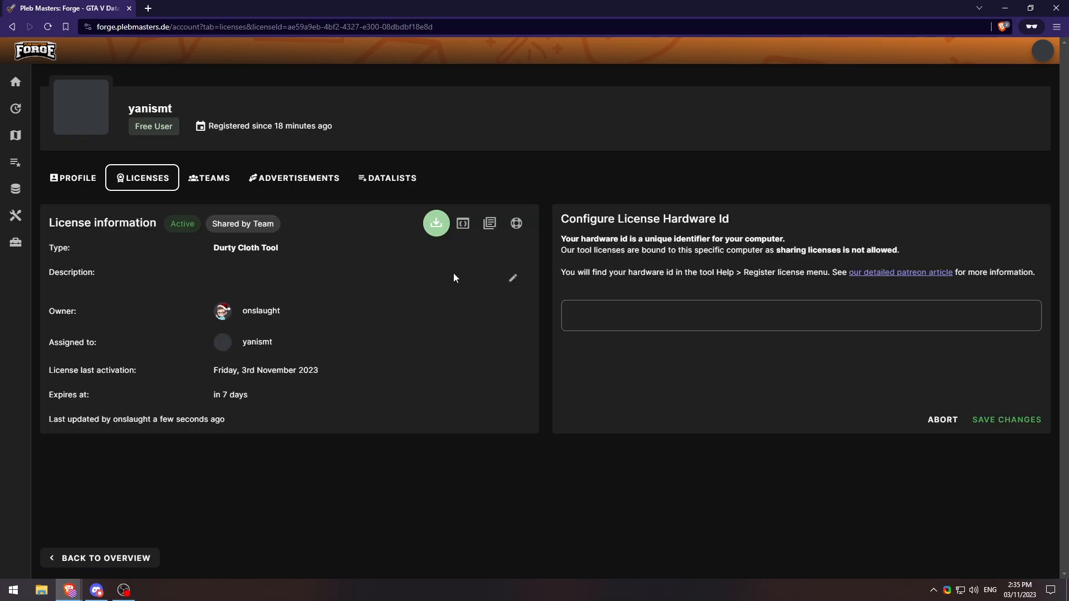
pyautogui.click(669, 321)
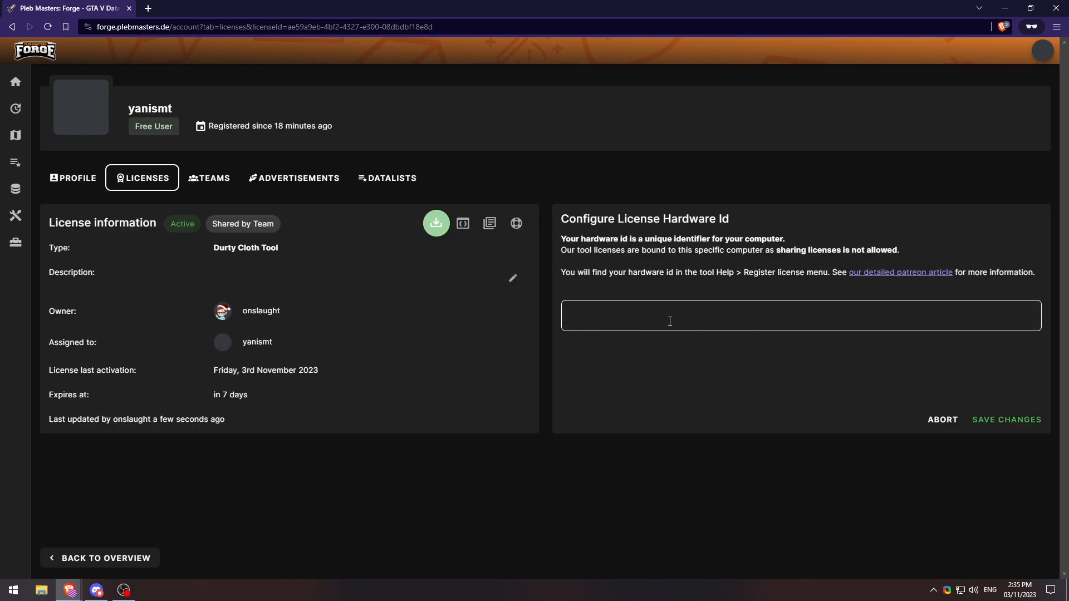
pyautogui.moveTo(436, 223)
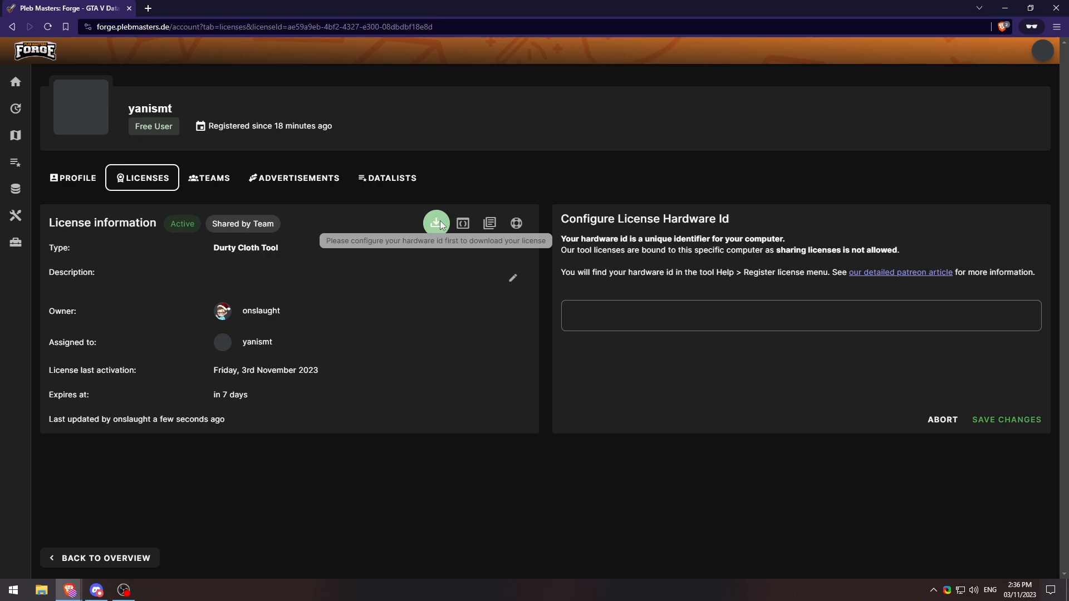
pyautogui.moveTo(548, 261)
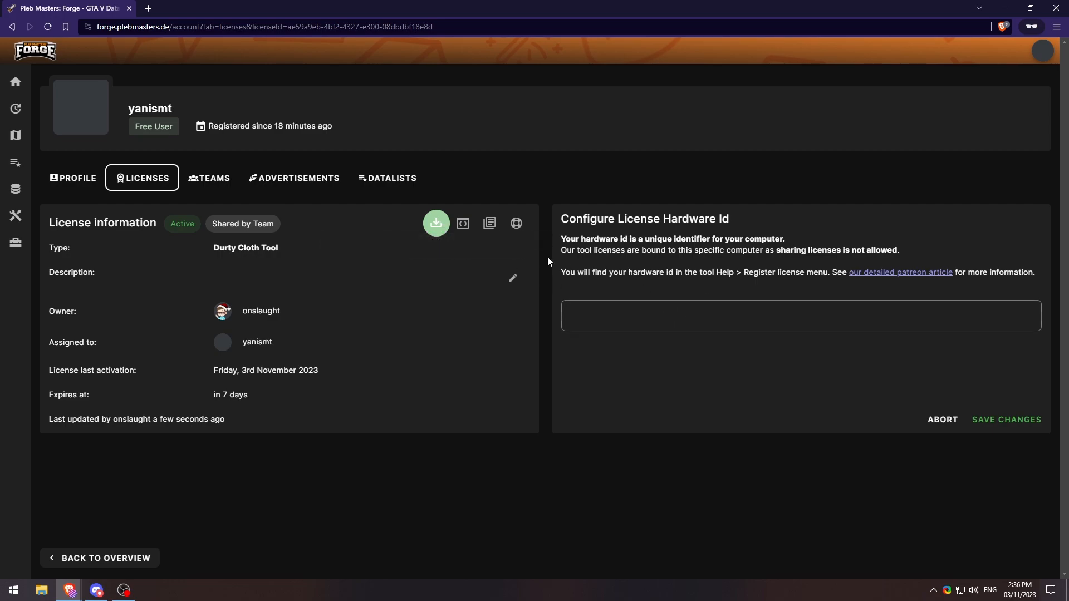
pyautogui.moveTo(432, 300)
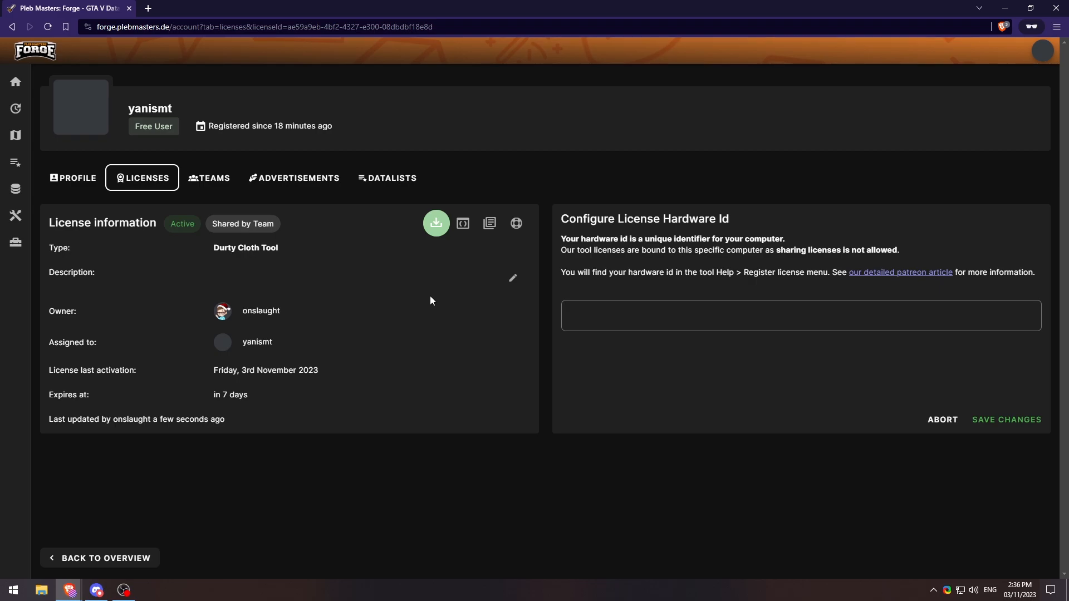
pyautogui.click(209, 177)
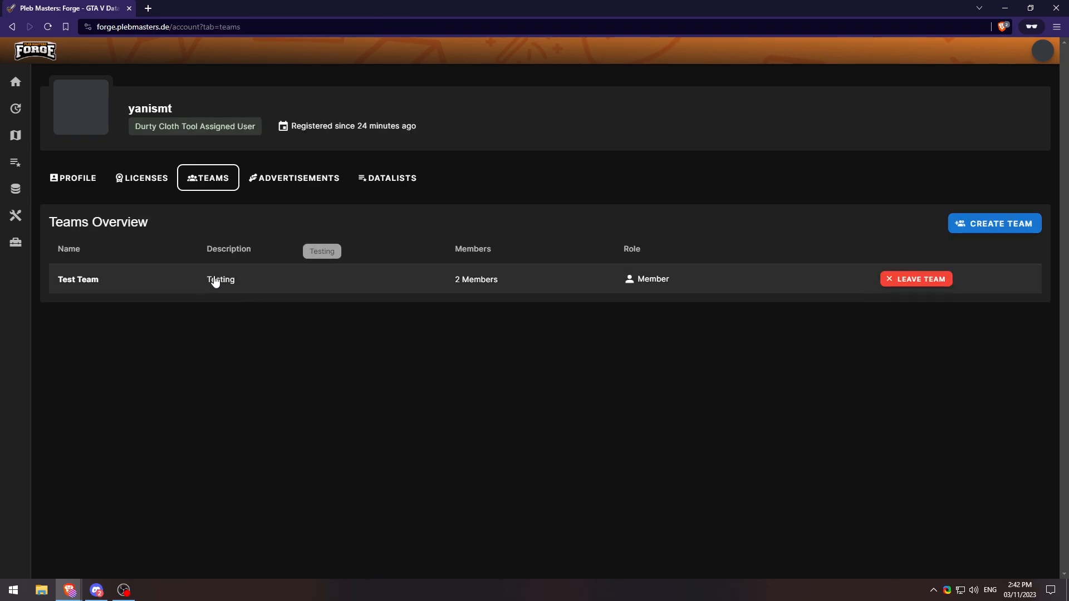
# Step: View Test Team's details showing Durty Cloth Tool assigned to yanismt and a shared Test Datalist
pyautogui.click(77, 279)
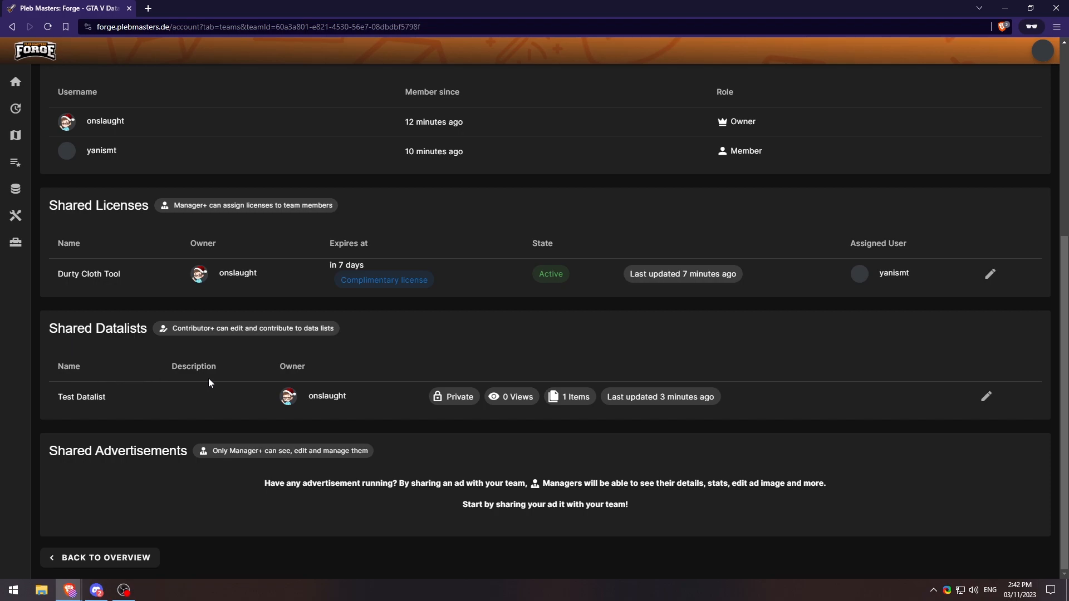
pyautogui.moveTo(570, 517)
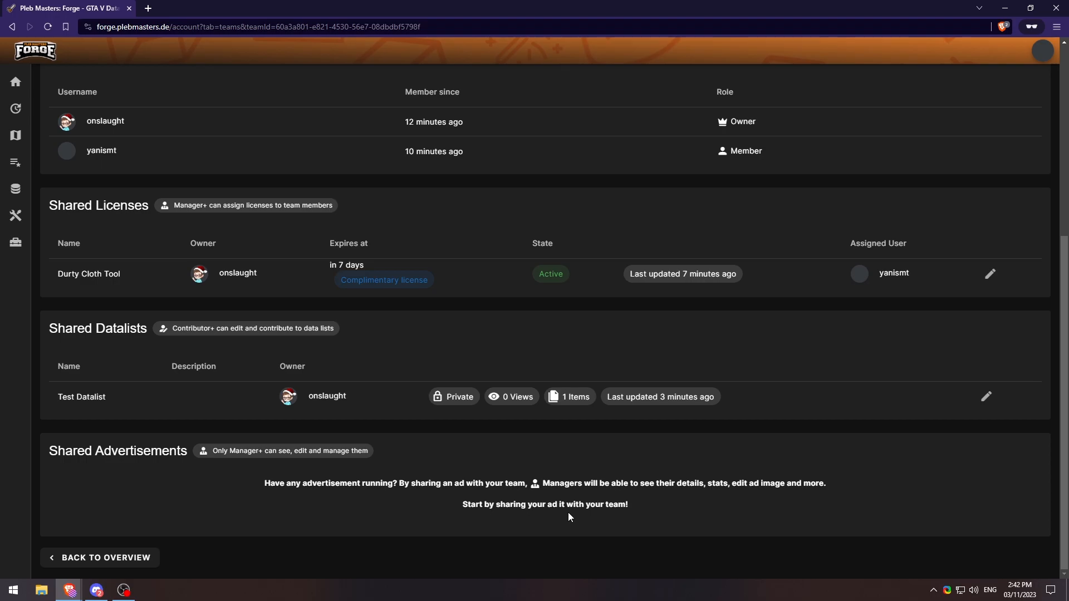
pyautogui.scroll(3)
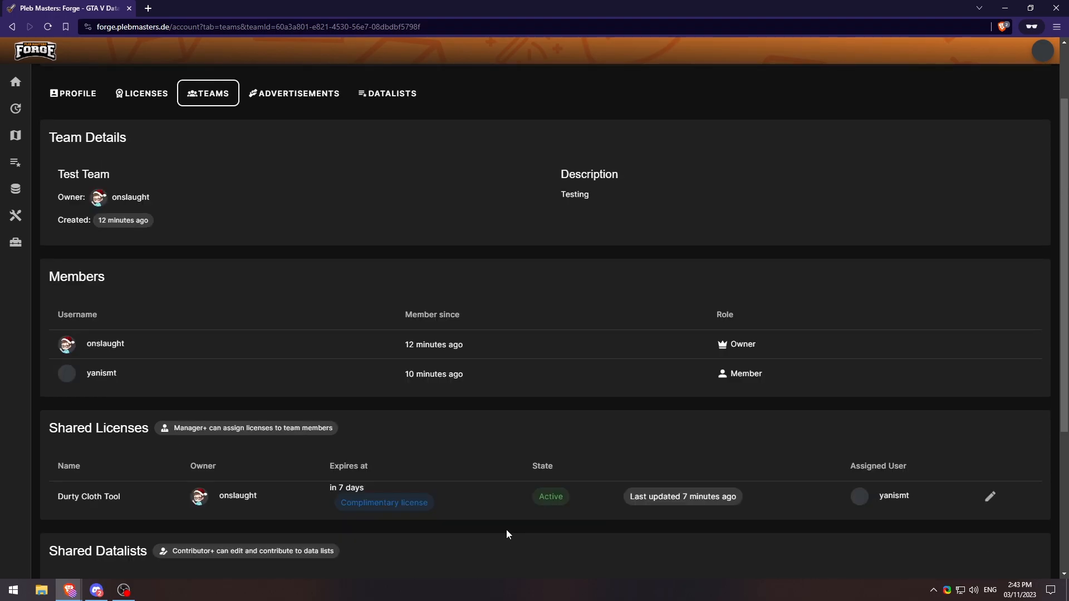